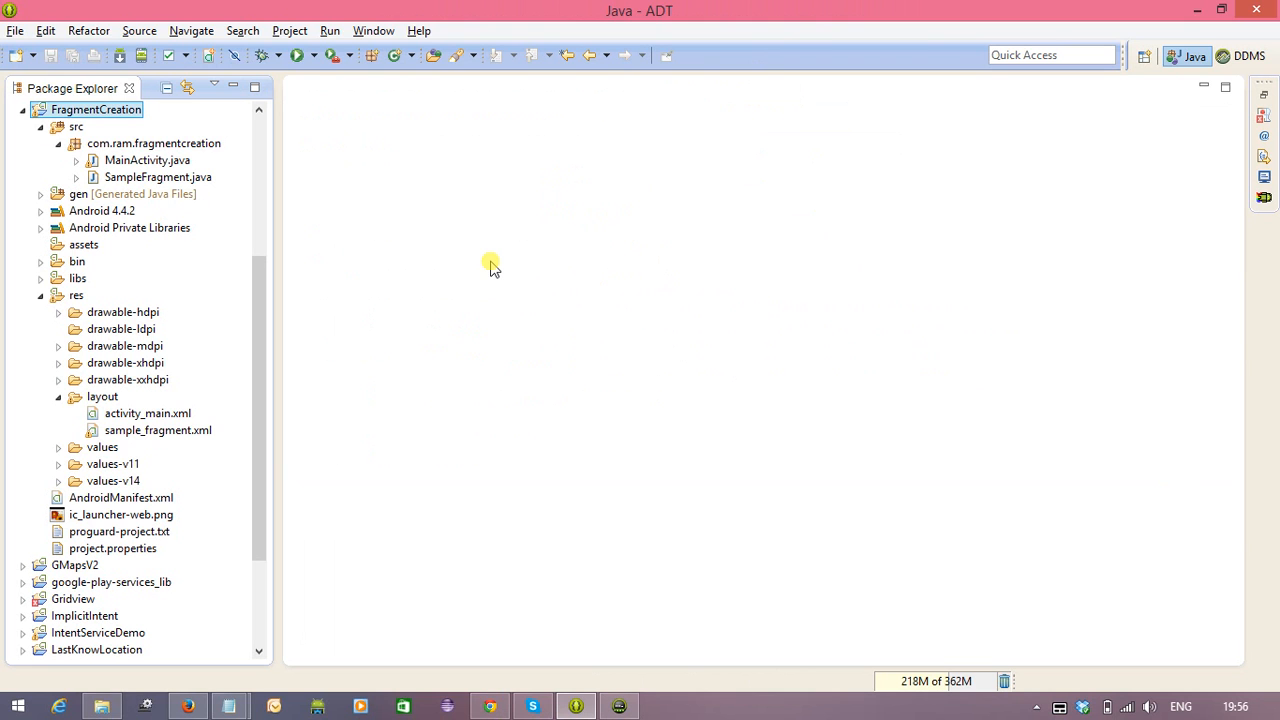
{"action": "mouse_move", "coordinate": [428, 302]}
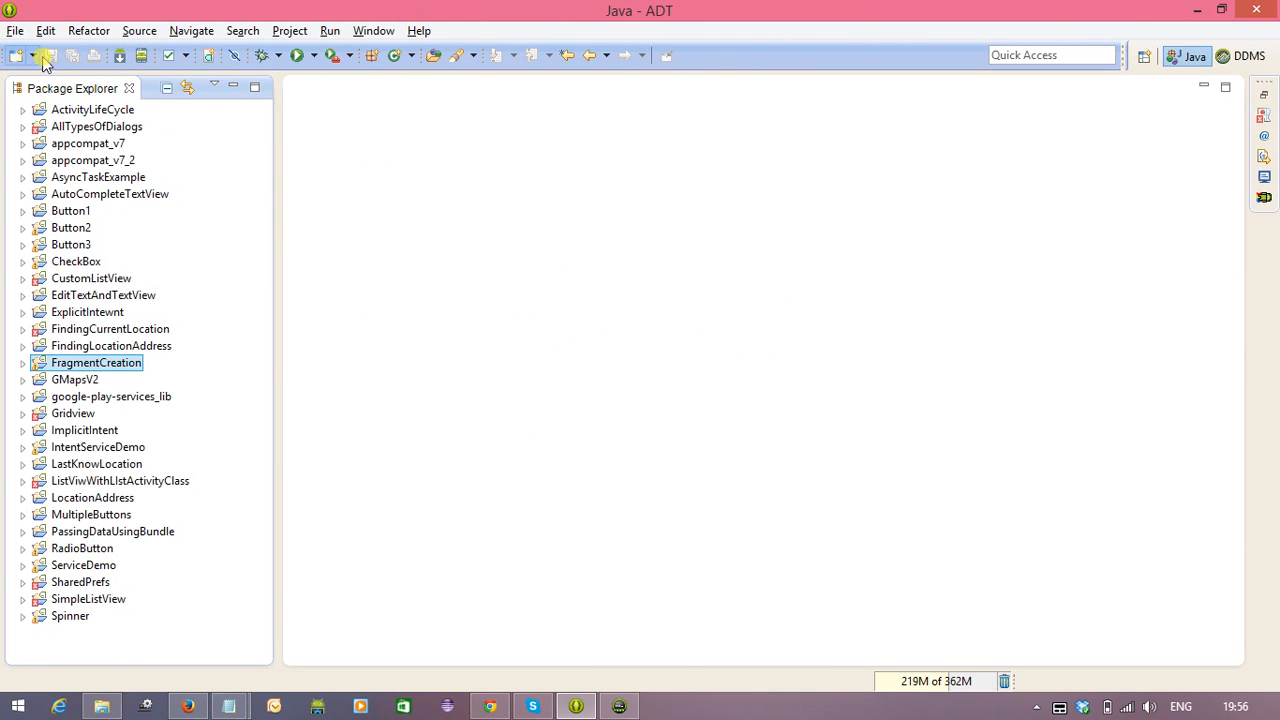
- Create Android project FragmentCreationDynamic with an Empty Activity MainActivity and layout activity_main
{"action": "left_click", "coordinate": [30, 53]}
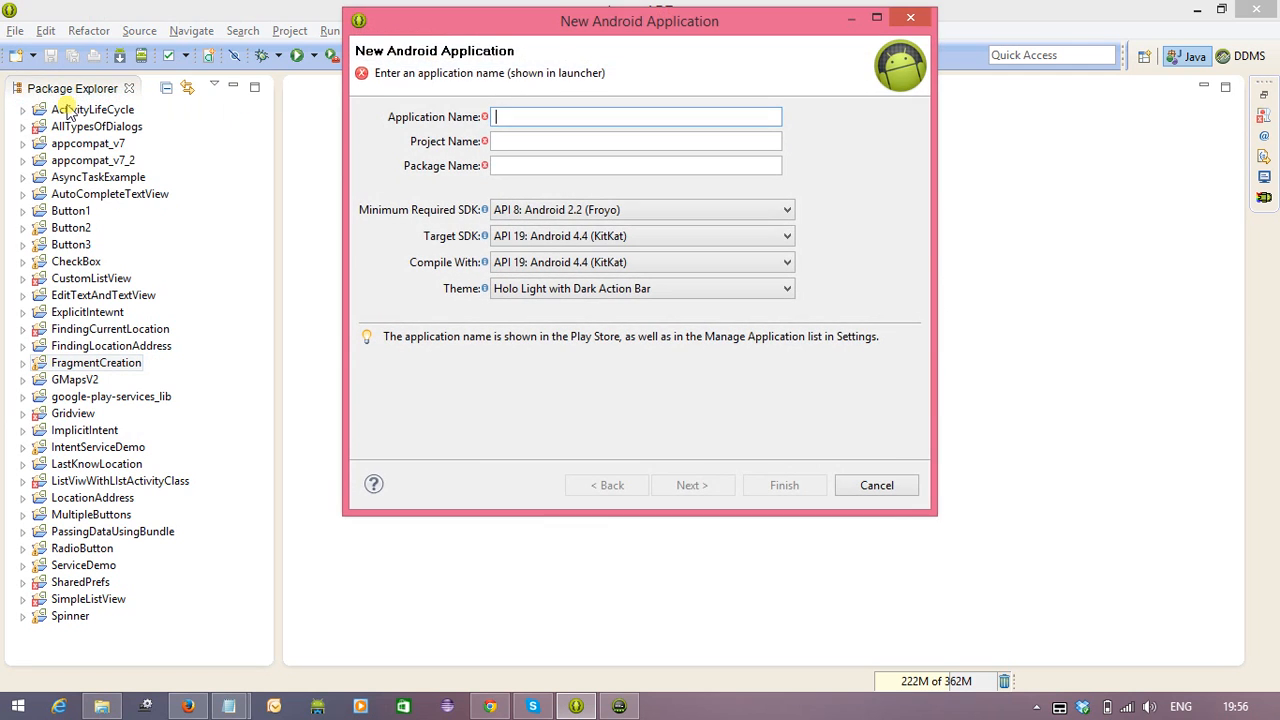
{"action": "type", "text": "Fragment"}
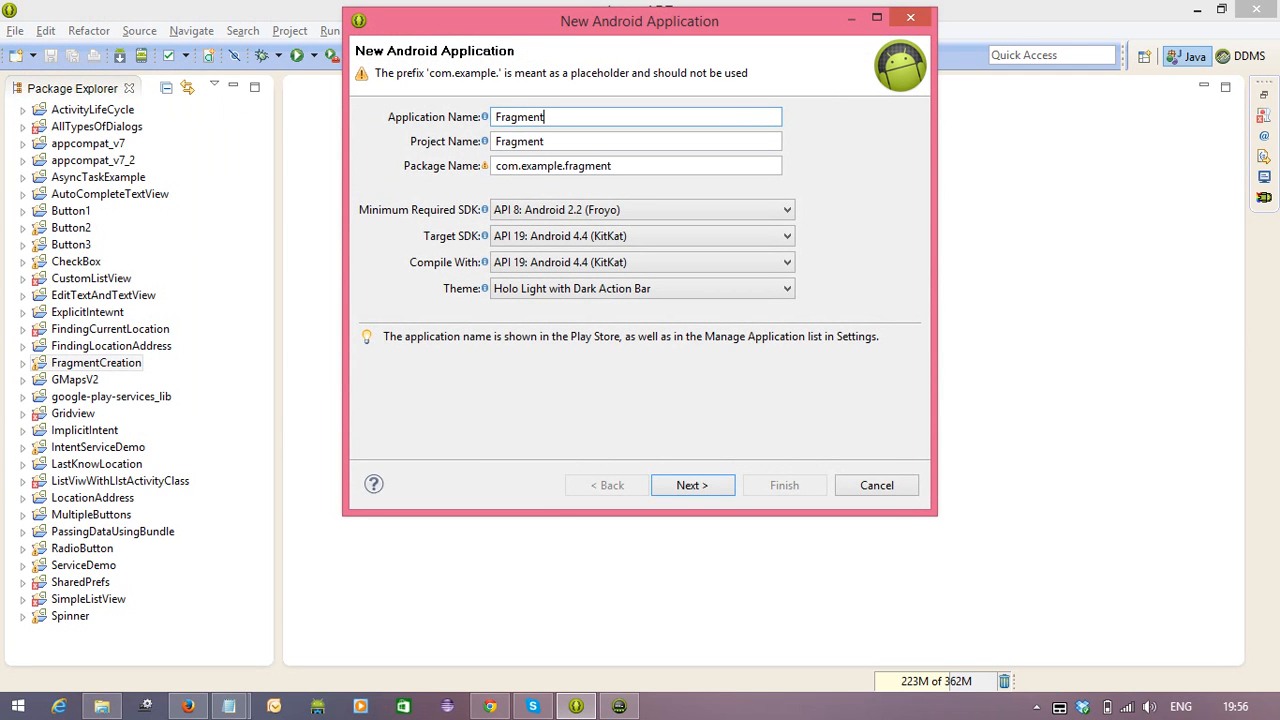
{"action": "type", "text": "Creation"}
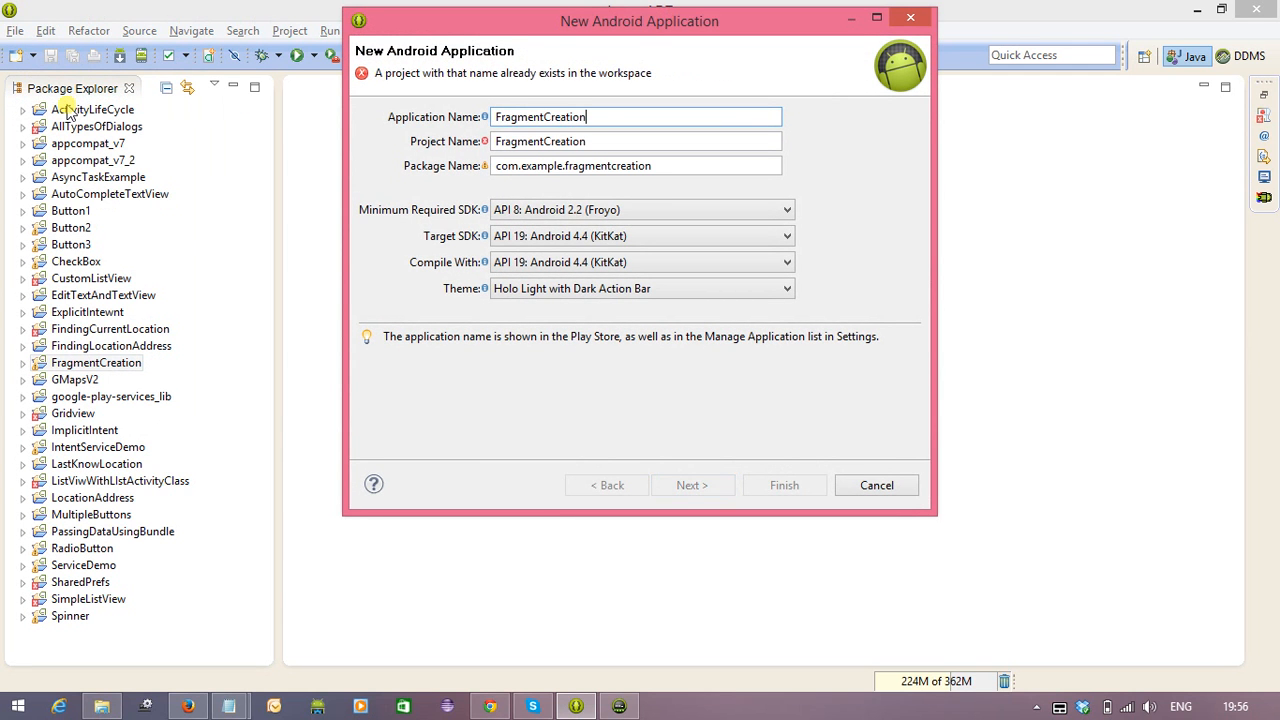
{"action": "type", "text": "Dynamci"}
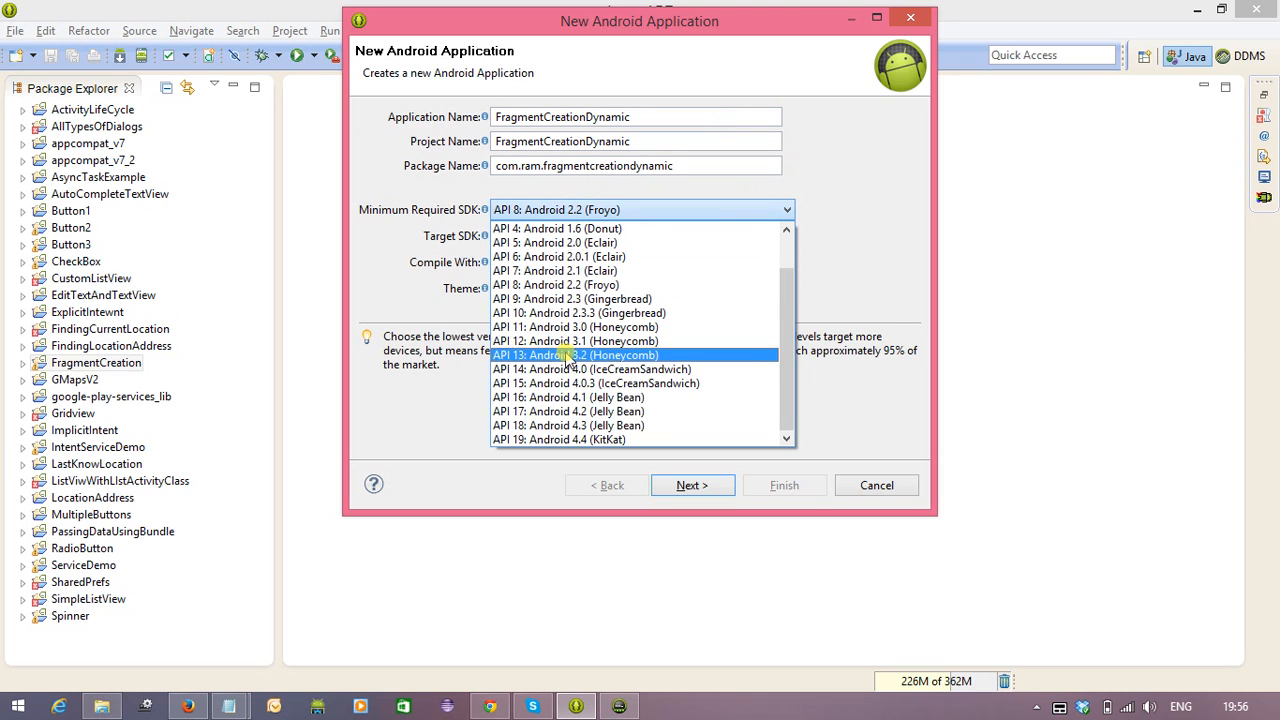
{"action": "left_click", "coordinate": [692, 485]}
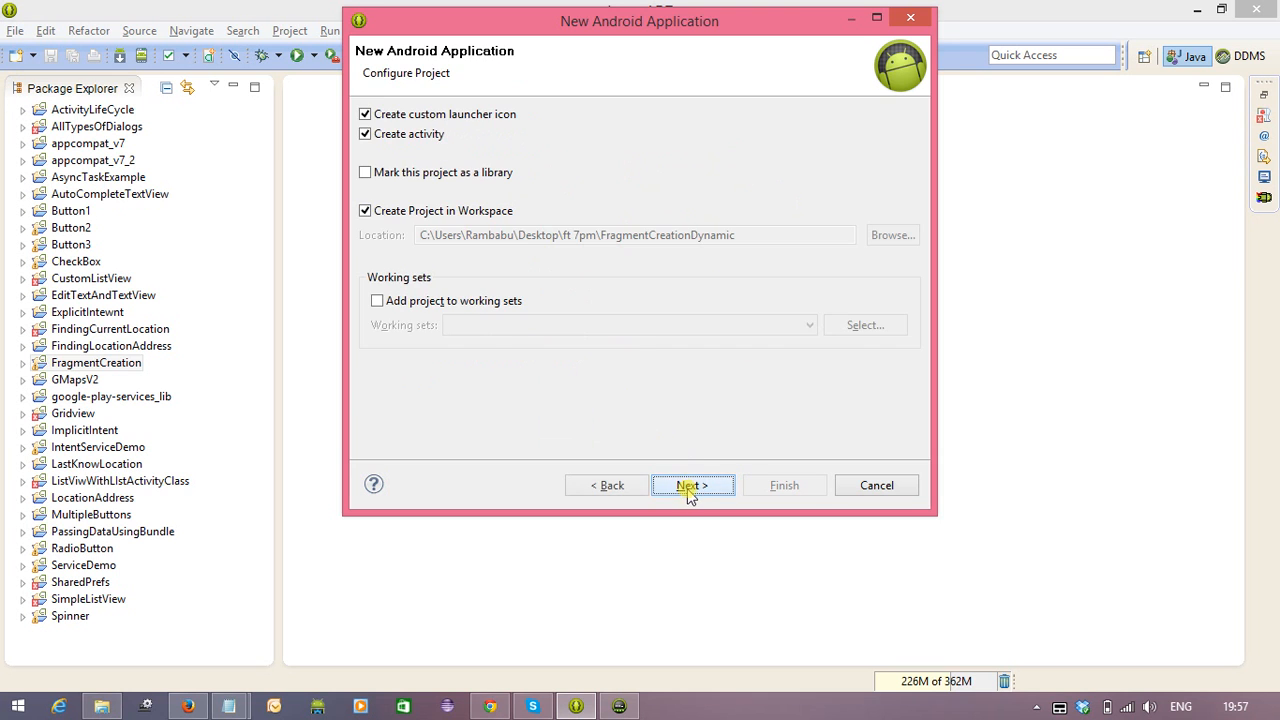
{"action": "left_click", "coordinate": [693, 485]}
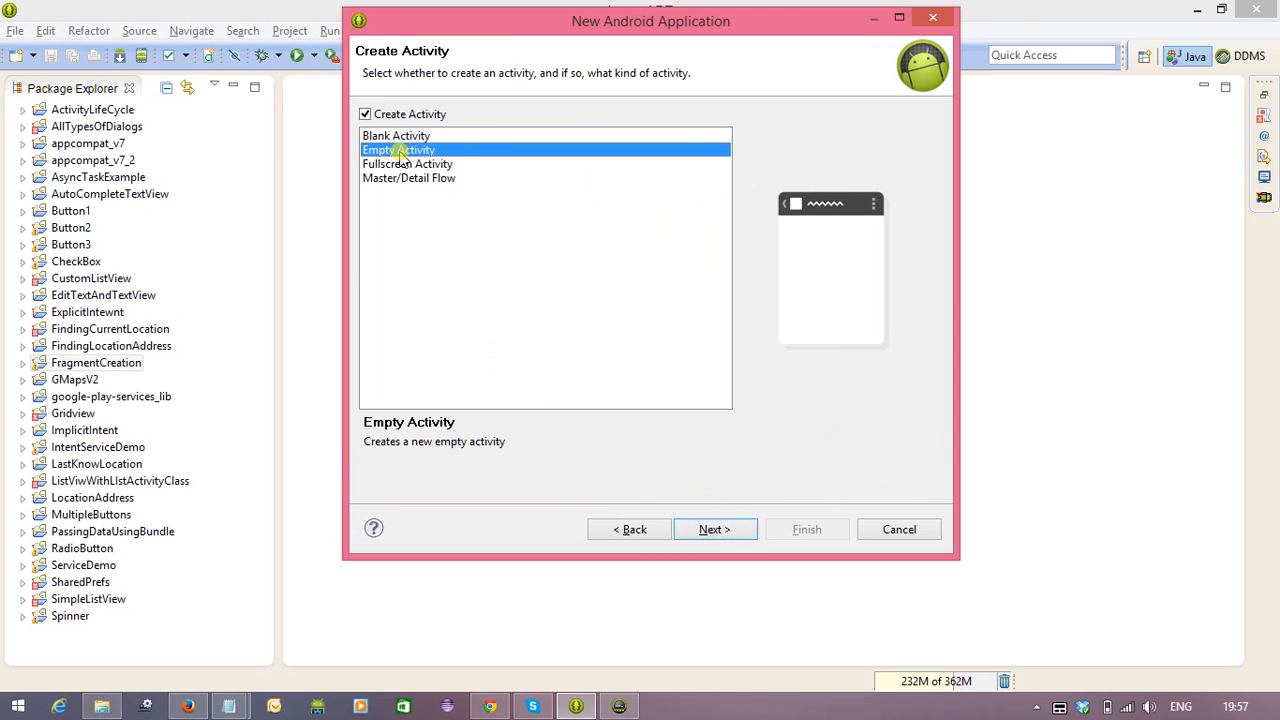
{"action": "left_click", "coordinate": [715, 529]}
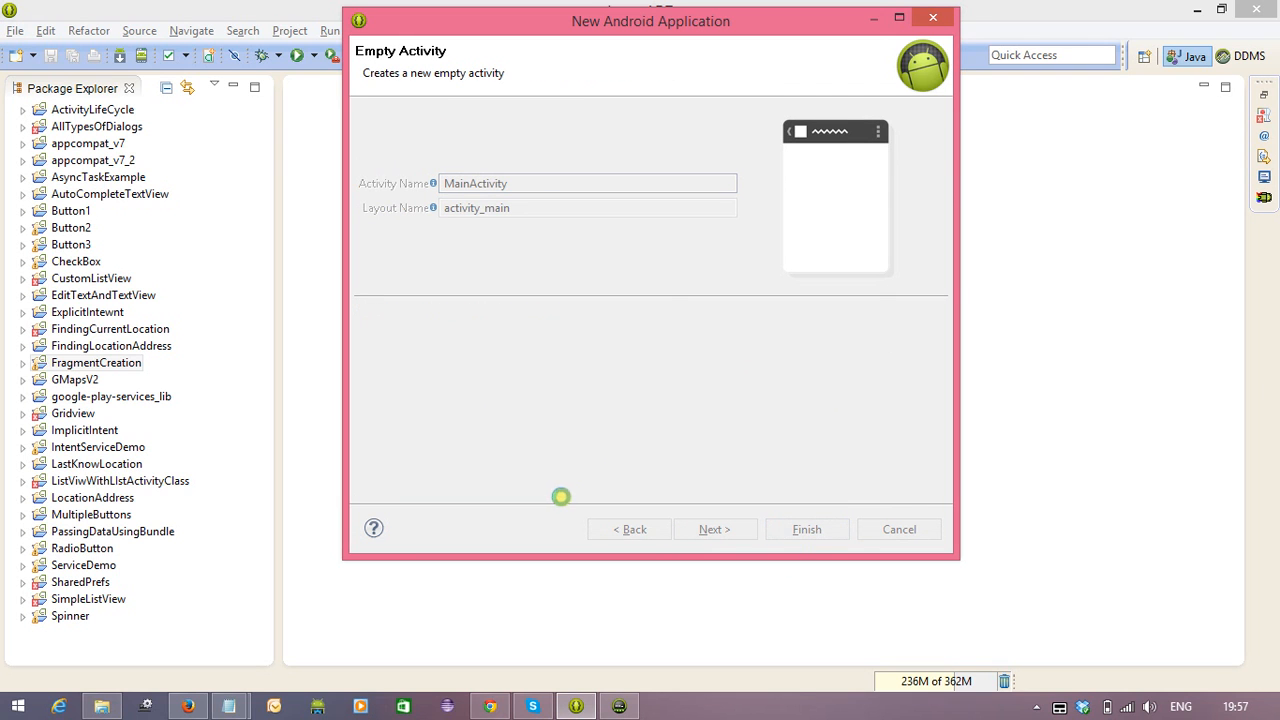
{"action": "mouse_move", "coordinate": [516, 473]}
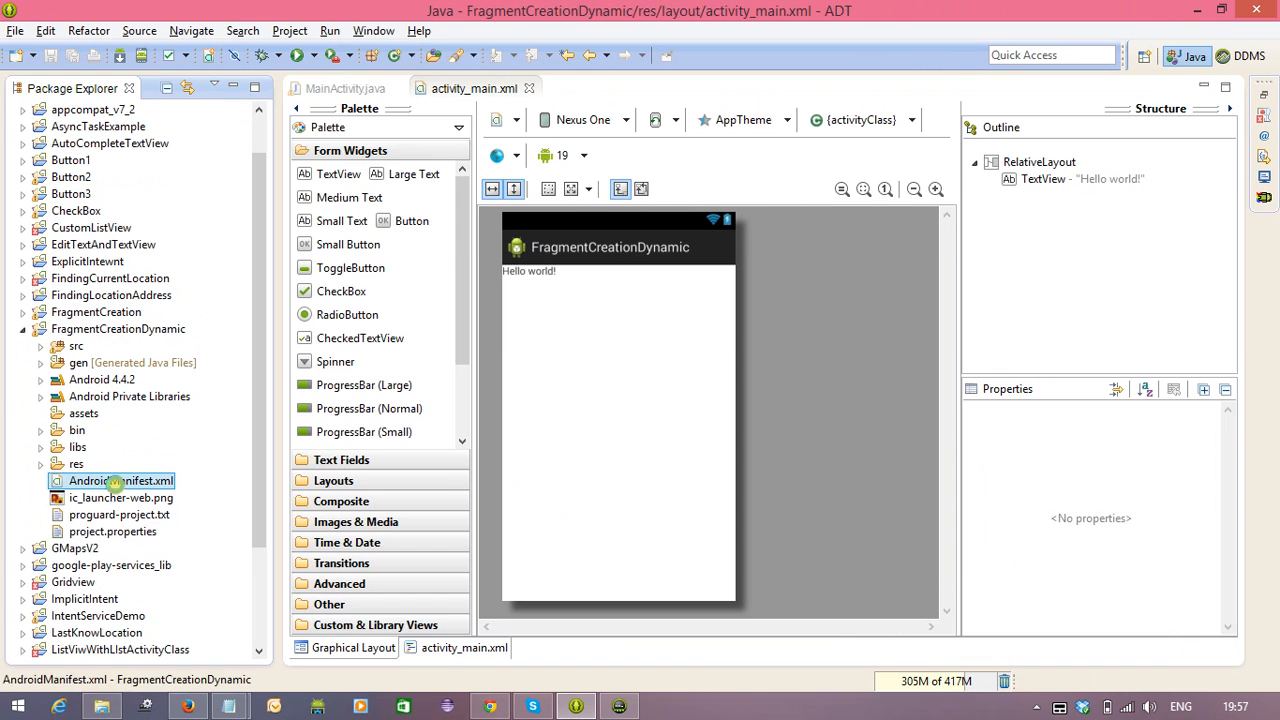
- Set android:minSdkVersion to 8 in AndroidManifest.xml, then return to activity_main.xml
{"action": "double_click", "coordinate": [121, 481]}
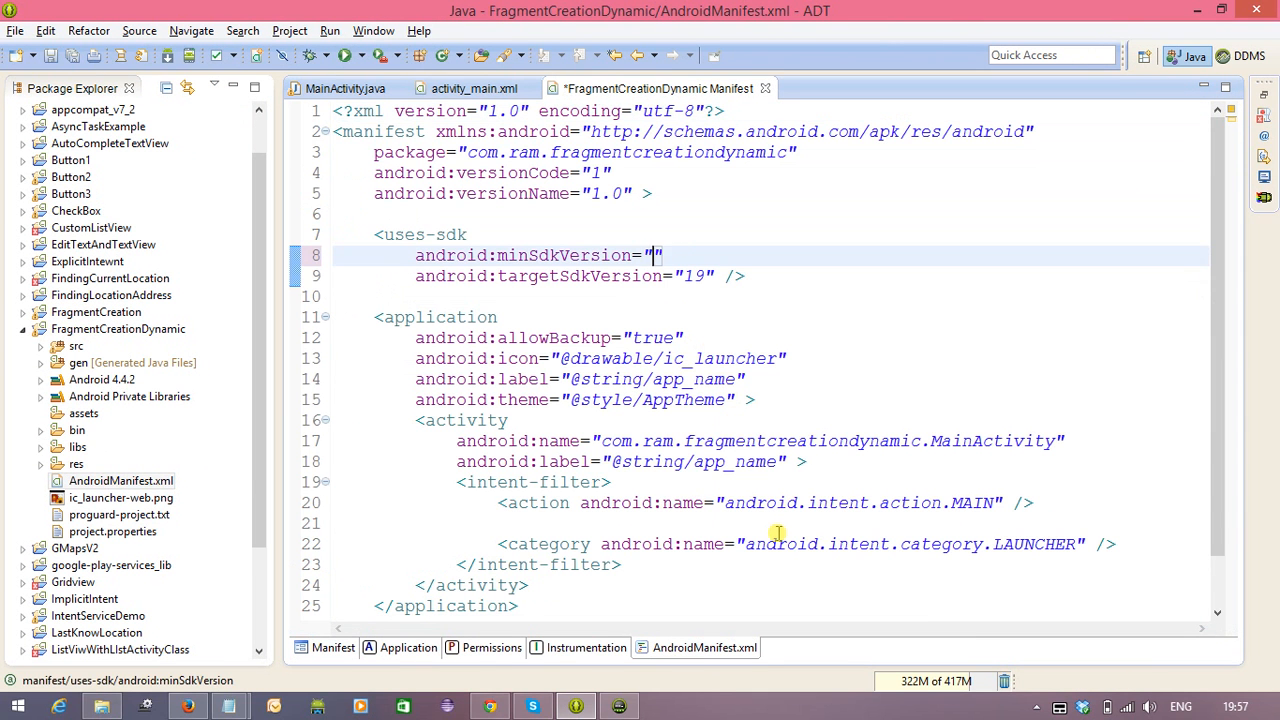
{"action": "type", "text": "8"}
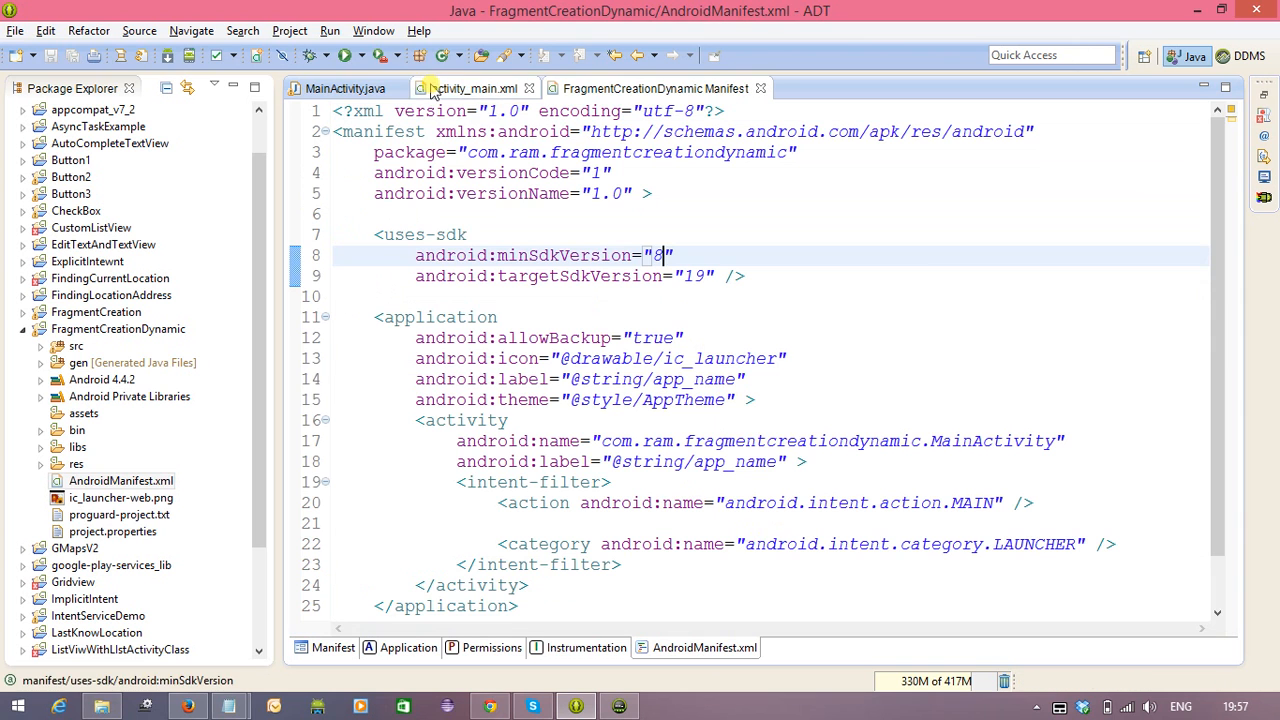
{"action": "left_click", "coordinate": [466, 88]}
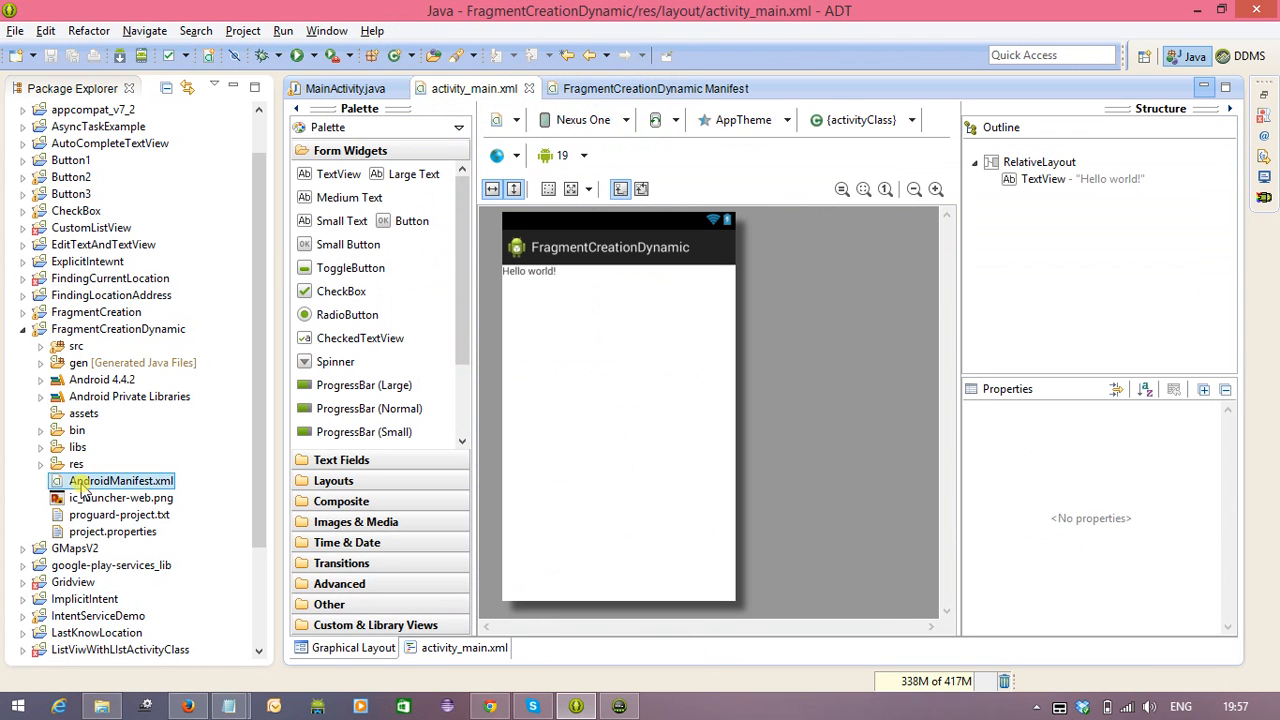
{"action": "left_click", "coordinate": [41, 465]}
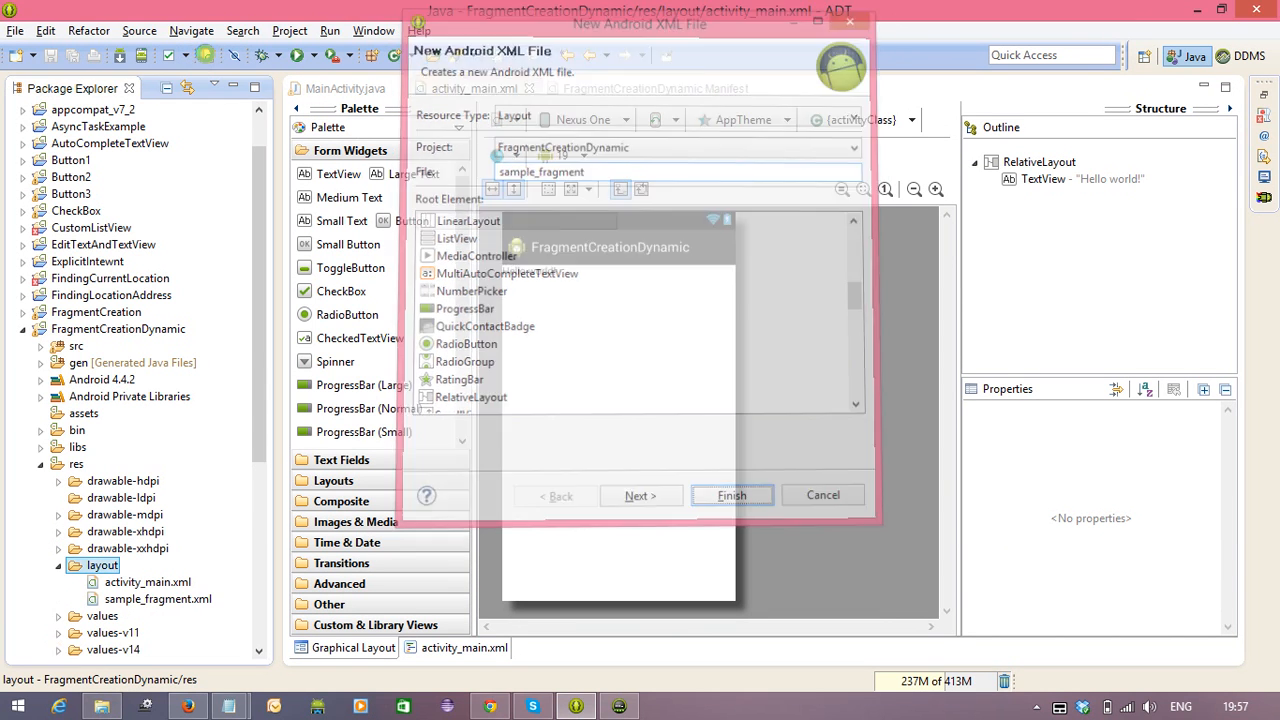
- Create sample_fragment.xml and add a Large Text reading 'Sample Fragment'
{"action": "left_click", "coordinate": [731, 495]}
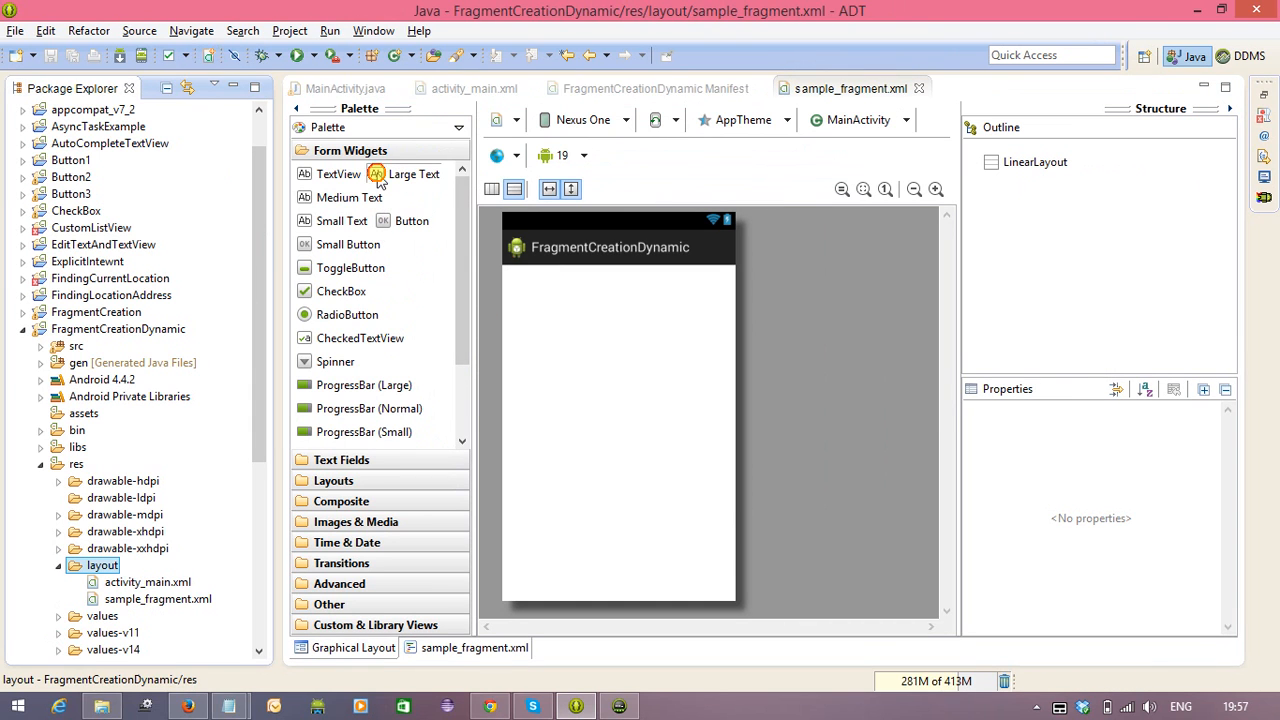
{"action": "left_click_drag", "start_coordinate": [412, 174], "coordinate": [540, 275]}
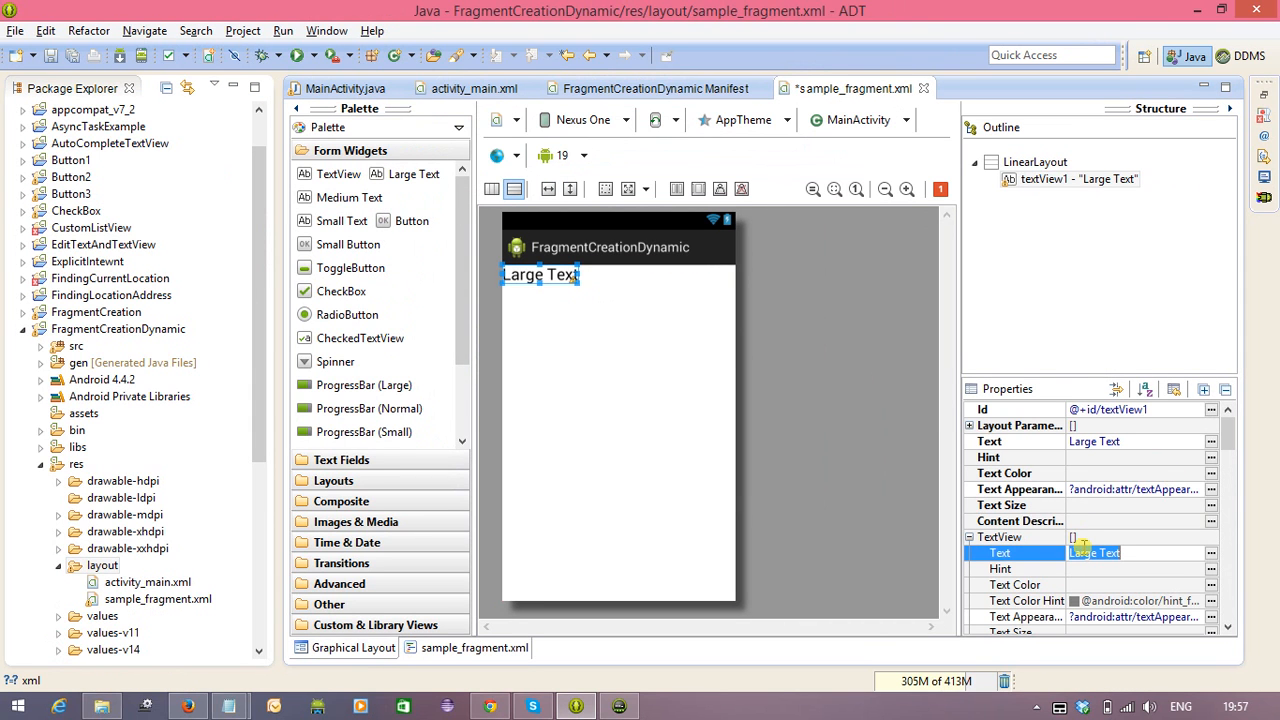
{"action": "type", "text": "Simple"}
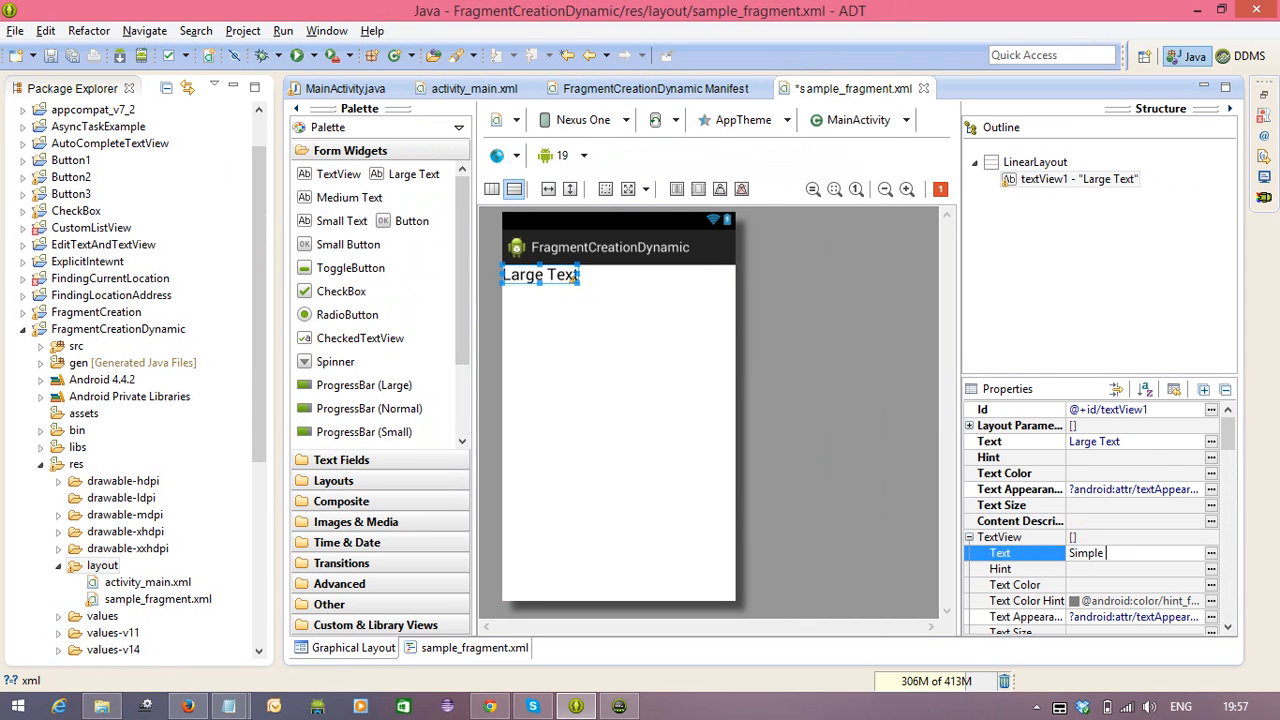
{"action": "key", "text": "ctrl+a"}
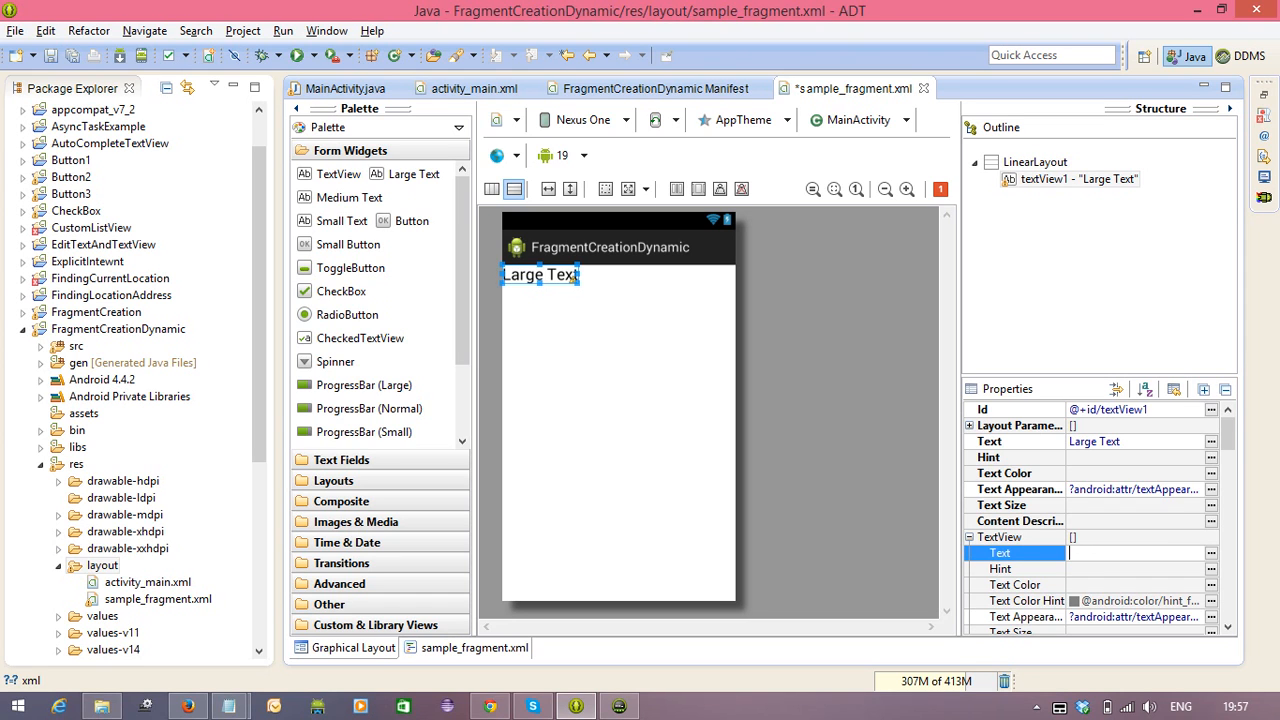
{"action": "type", "text": "Sample Fragment\""}
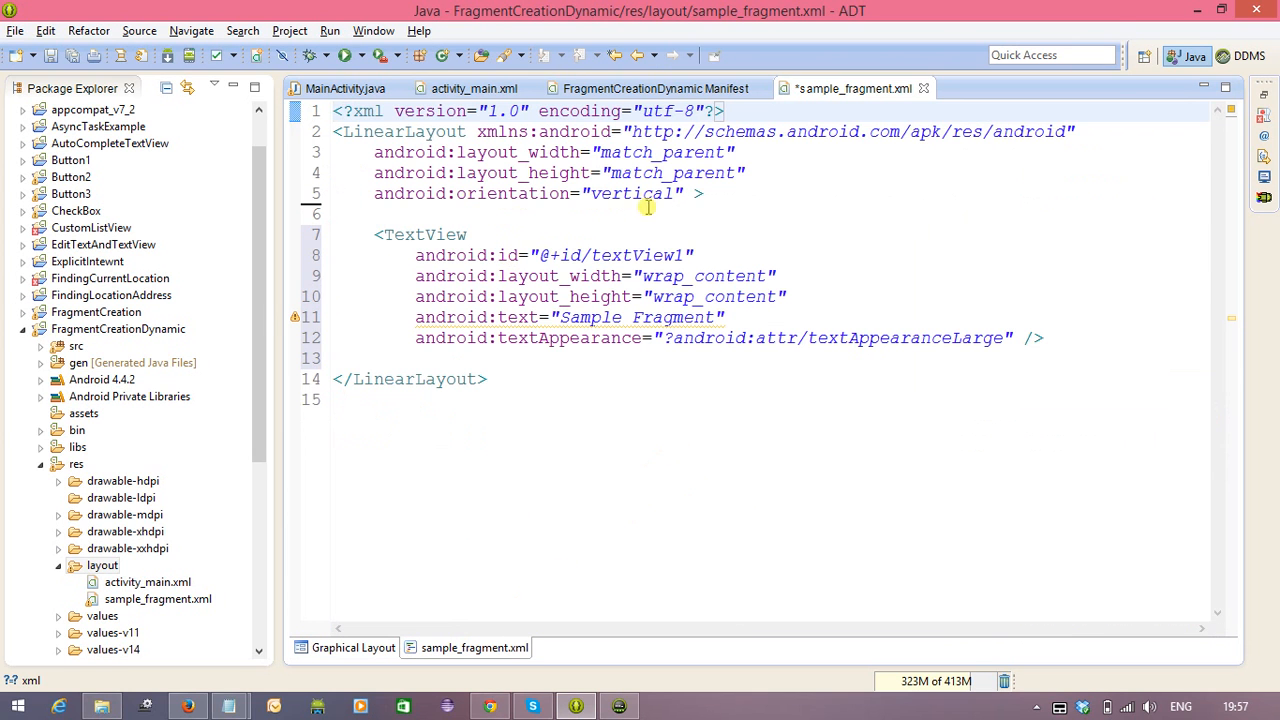
- Give the layout android:background="#ffccff" and view the pink preview
{"action": "type", "text": "ba>"}
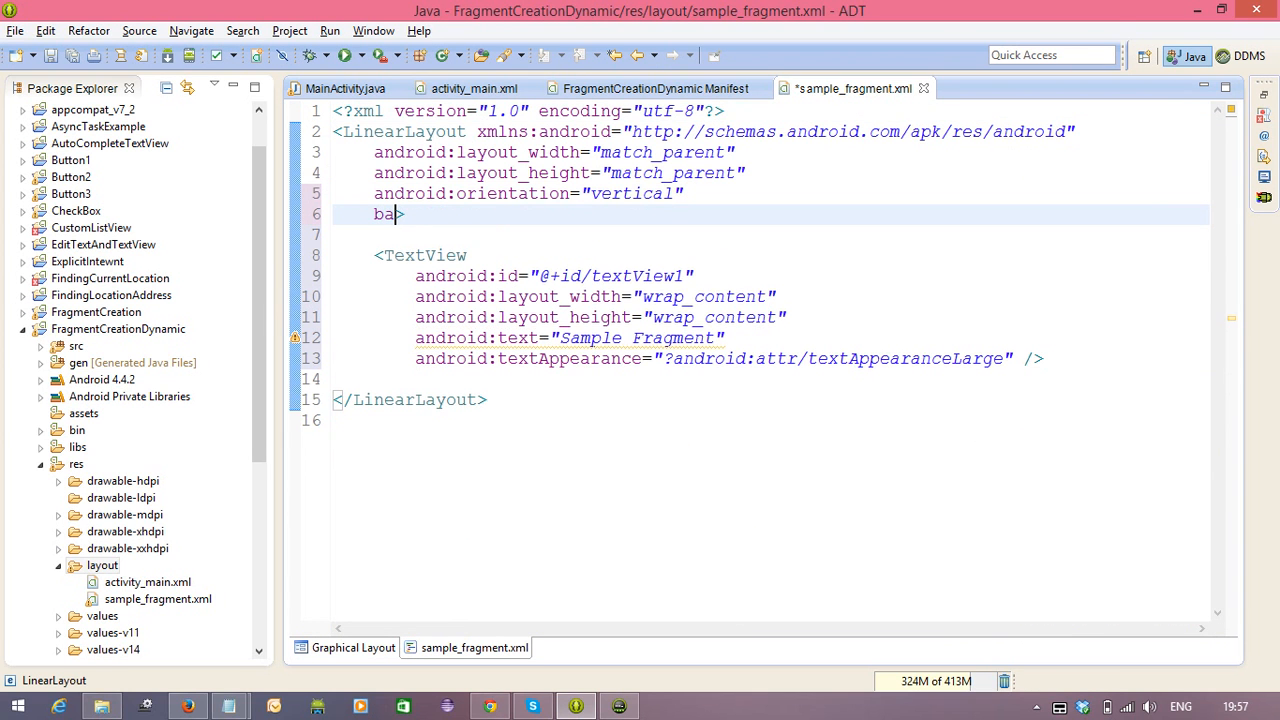
{"action": "type", "text": "ckground=\""}
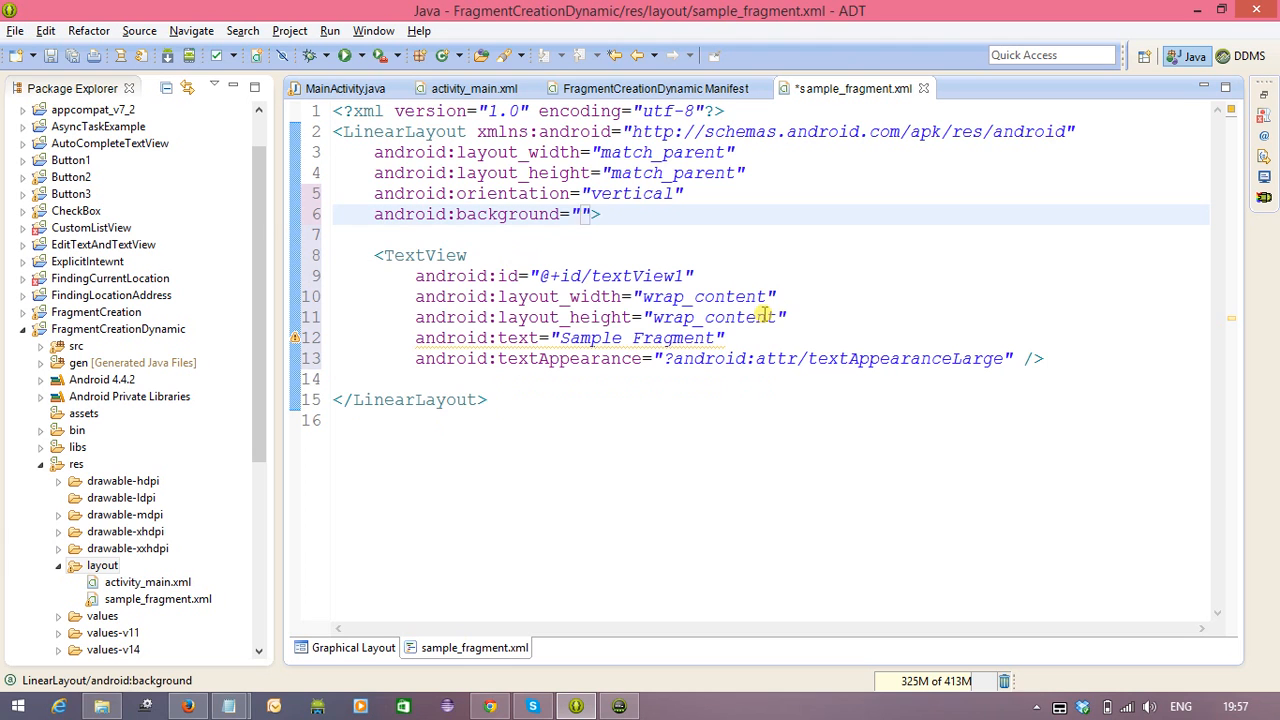
{"action": "type", "text": "#ffccff"}
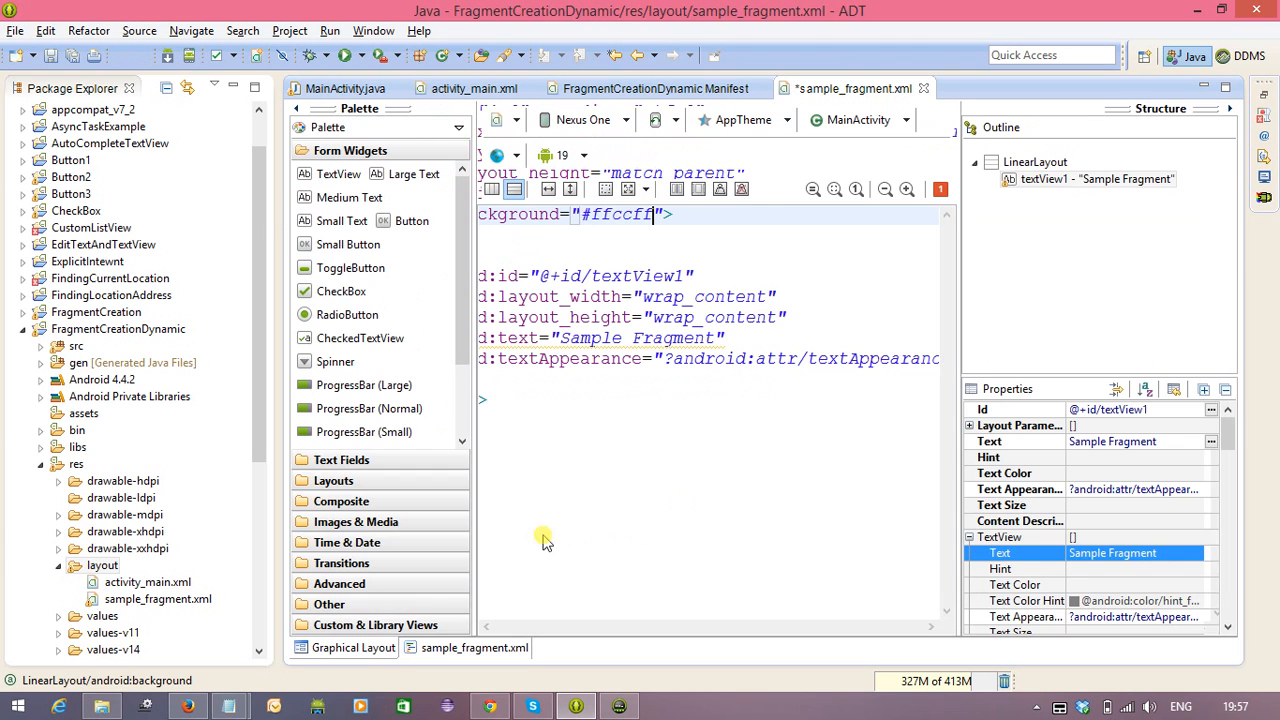
{"action": "left_click", "coordinate": [352, 648]}
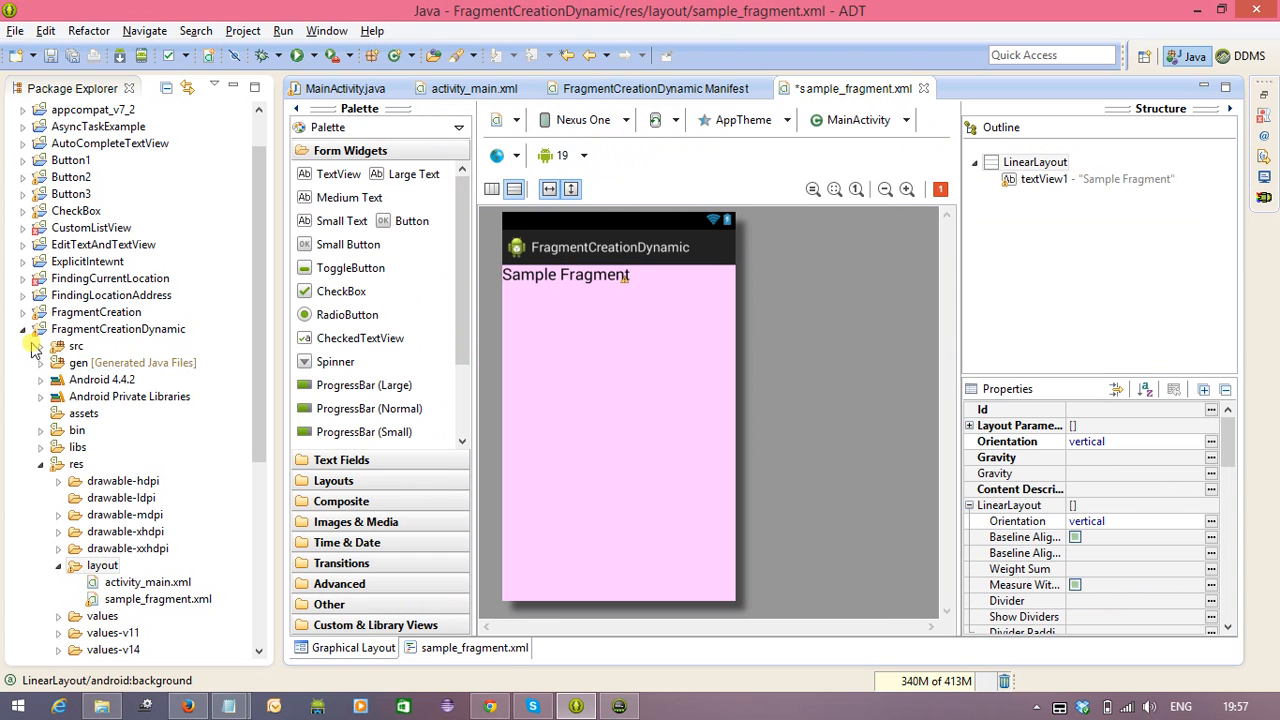
- Make SampleFragment extend Fragment and override onCreateView
{"action": "left_click", "coordinate": [40, 345]}
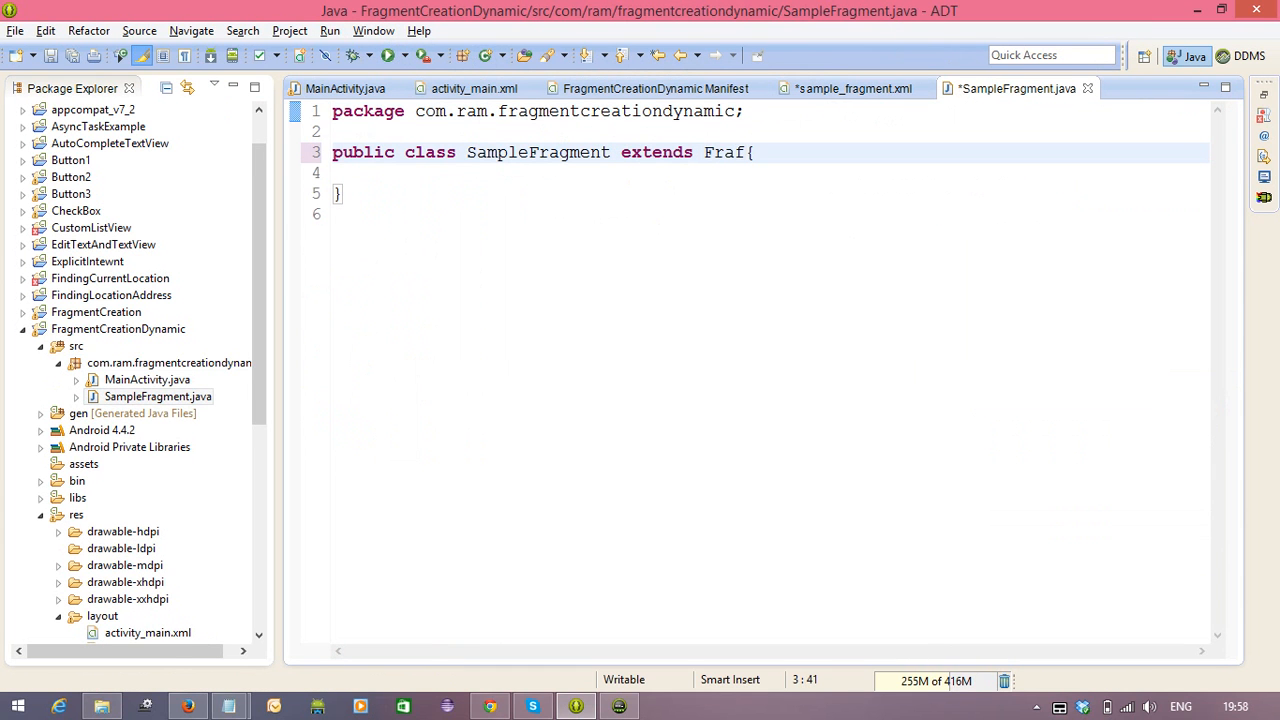
{"action": "type", "text": "ragment"}
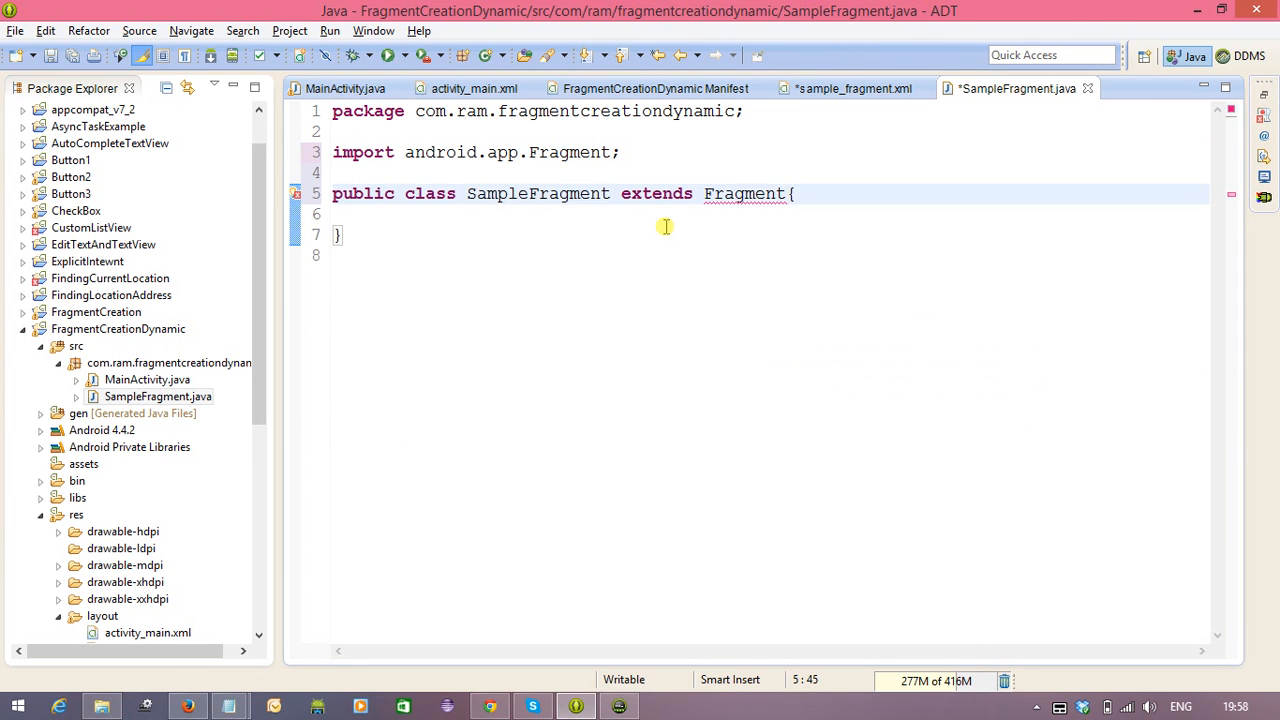
{"action": "type", "text": "onCrea"}
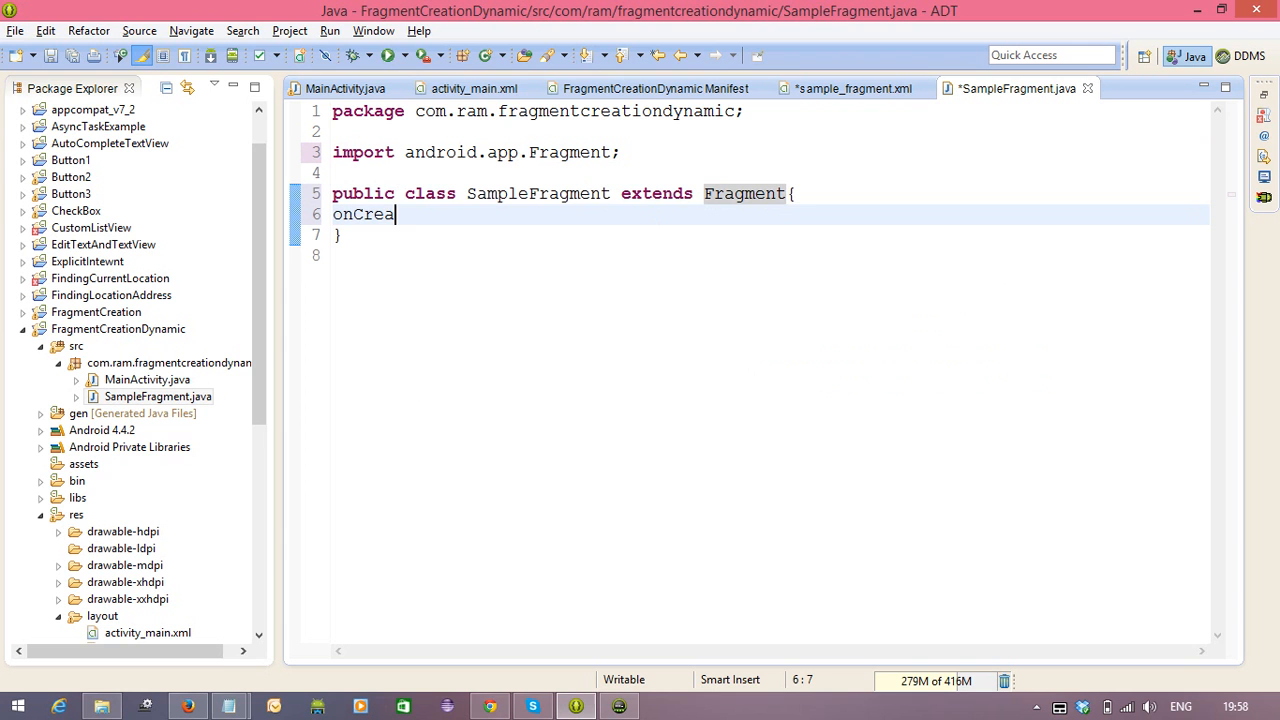
{"action": "type", "text": "tevi"}
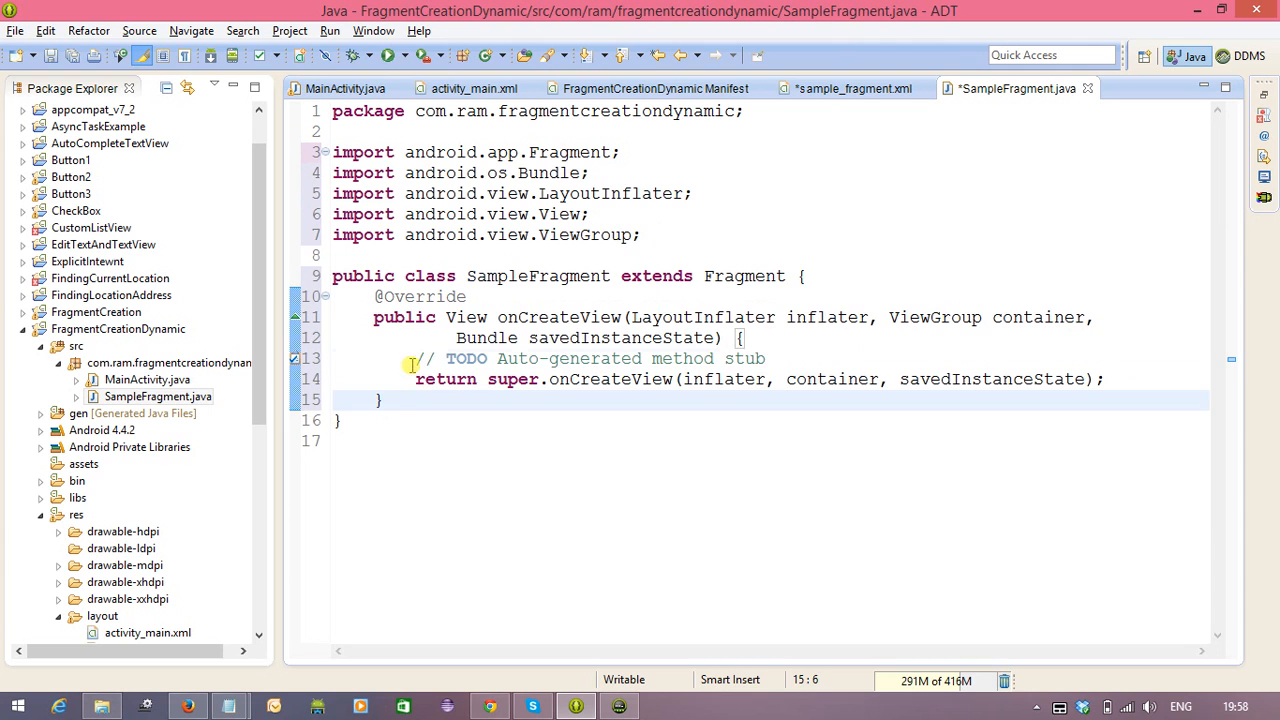
{"action": "type", "text": "View view ="}
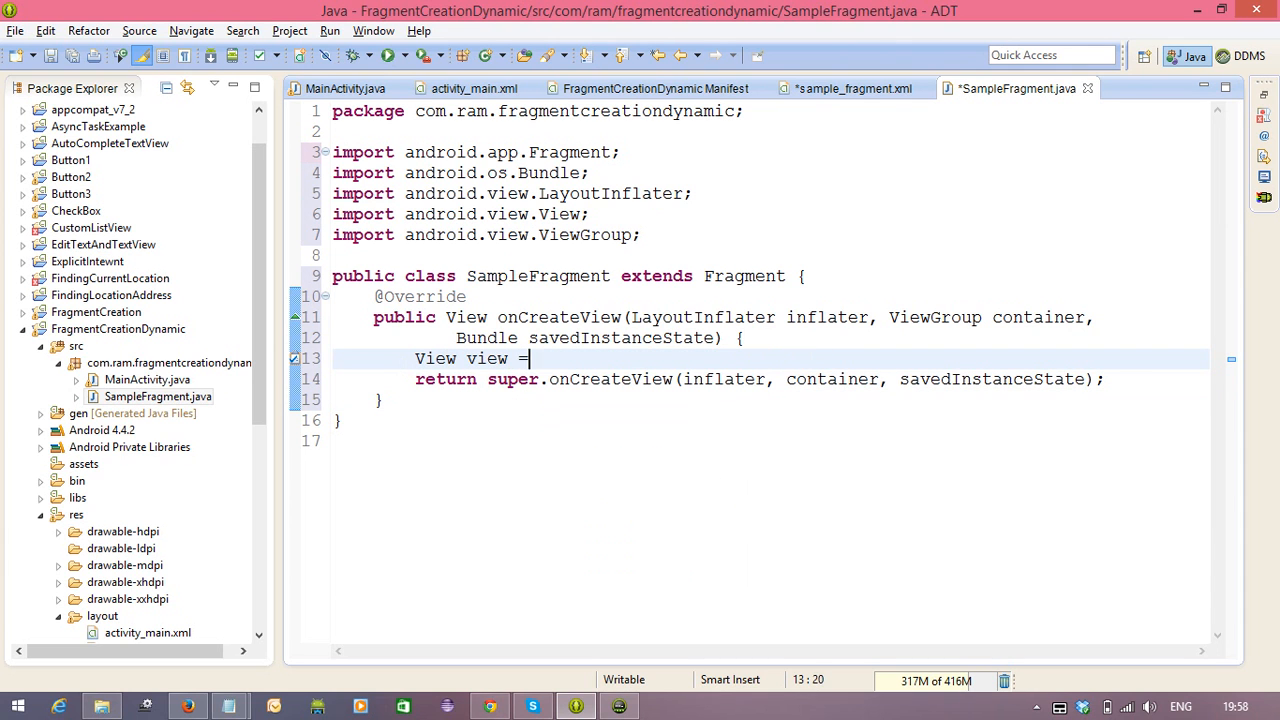
{"action": "type", "text": "inflater"}
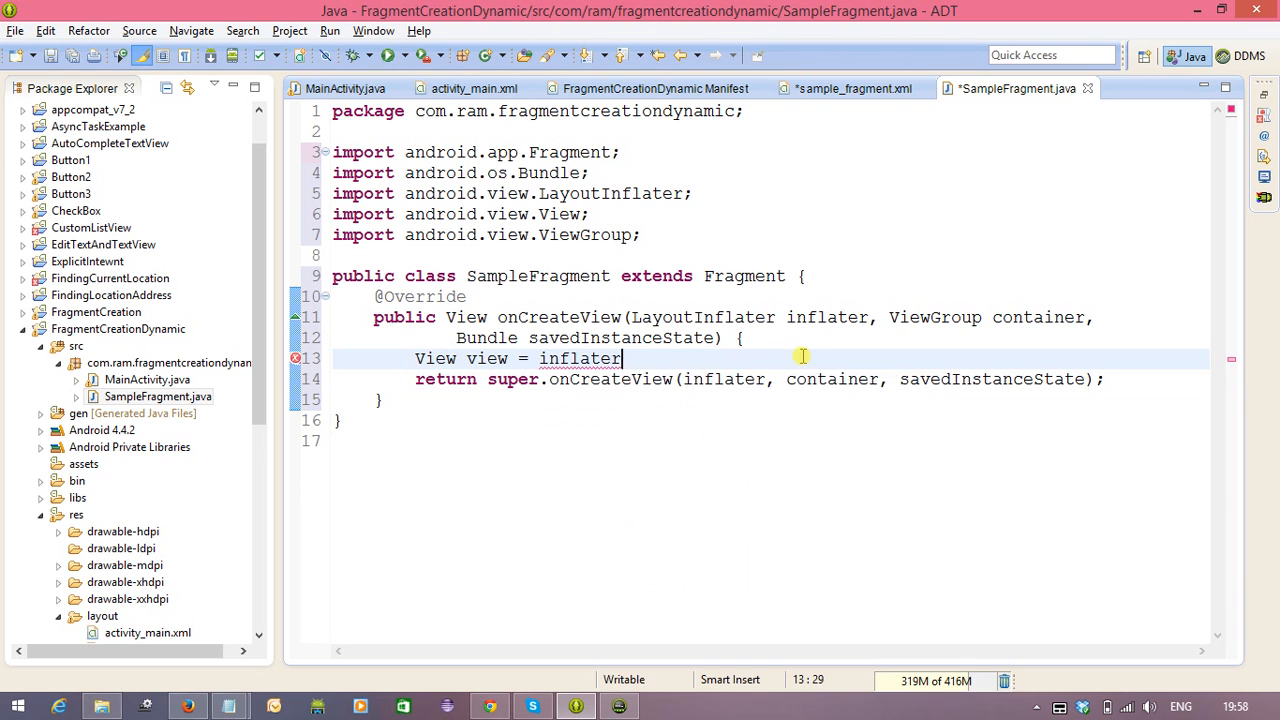
{"action": "type", "text": ".inflate(R.layout.sample_fragment, container, attachToRoot"}
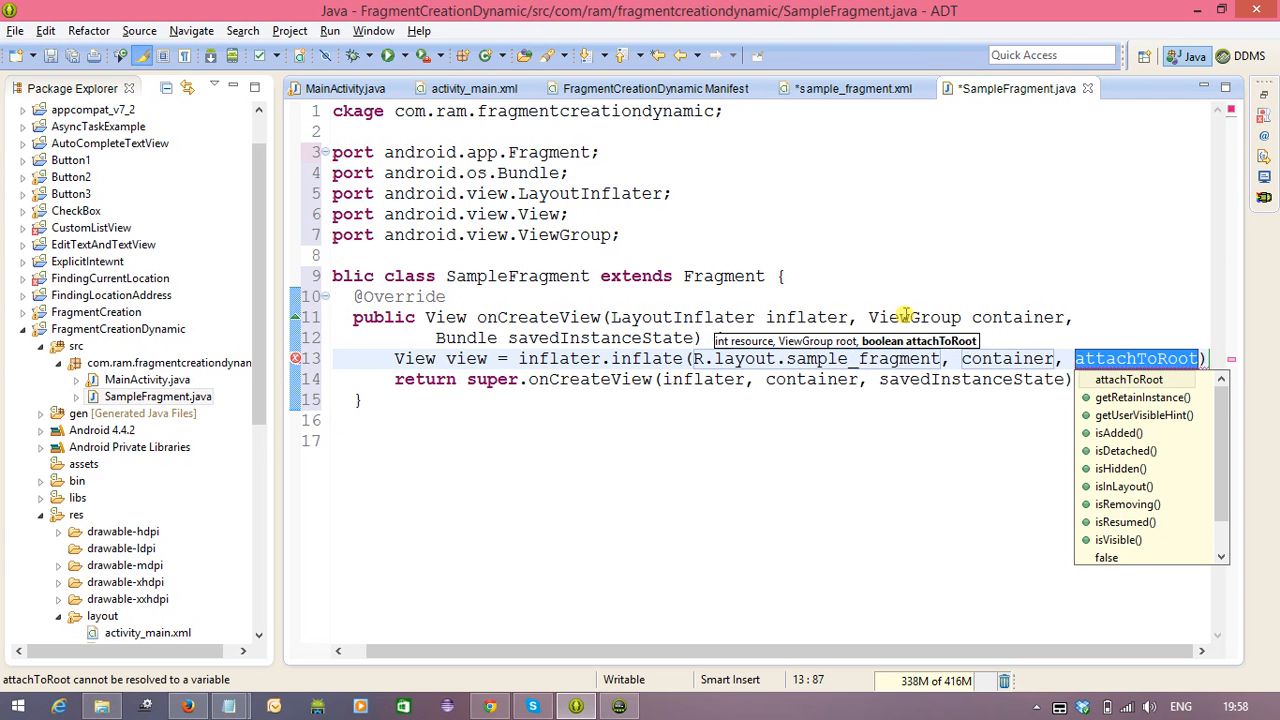
{"action": "mouse_move", "coordinate": [1204, 648]}
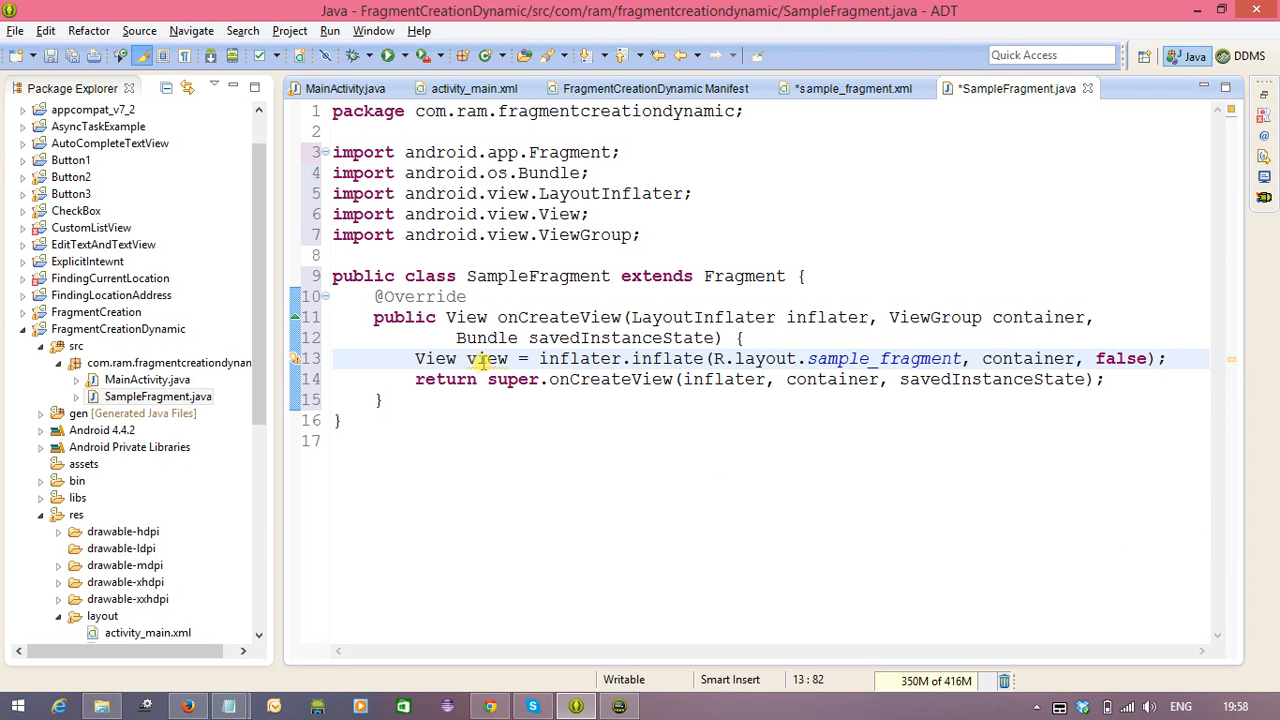
{"action": "double_click", "coordinate": [486, 358]}
{"action": "type", "text": "return view;"}
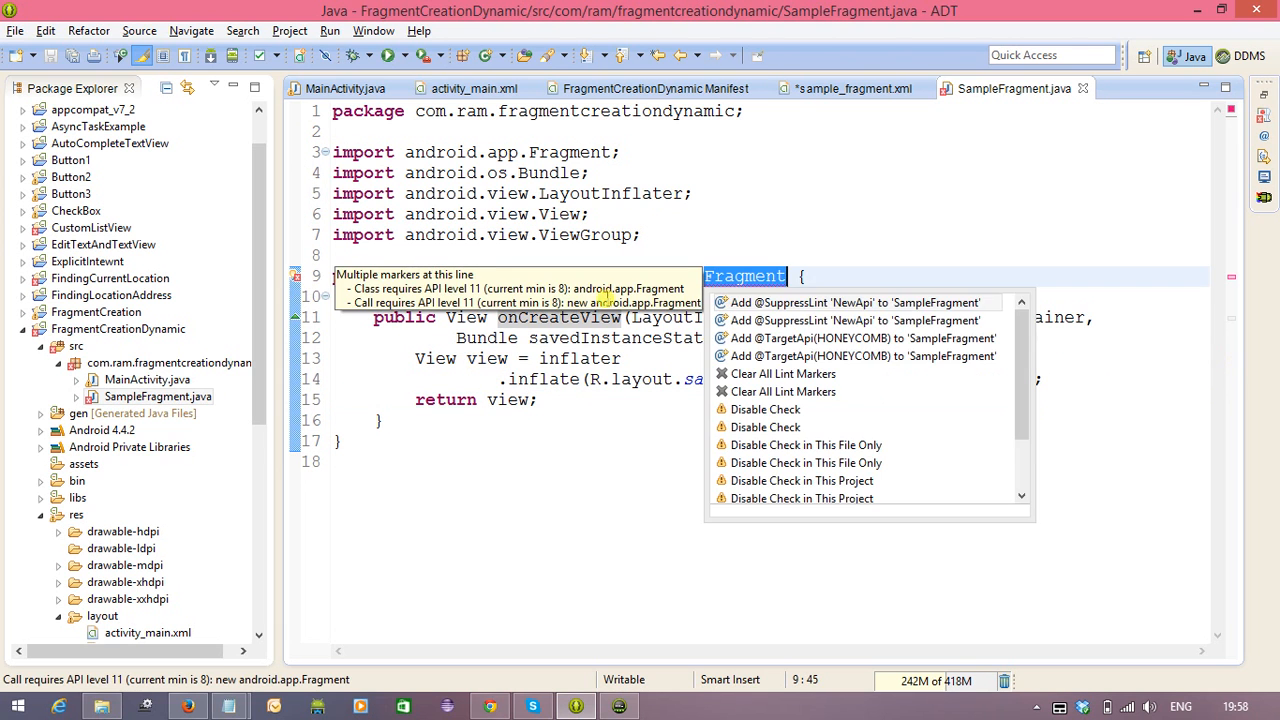
{"action": "left_click", "coordinate": [824, 302]}
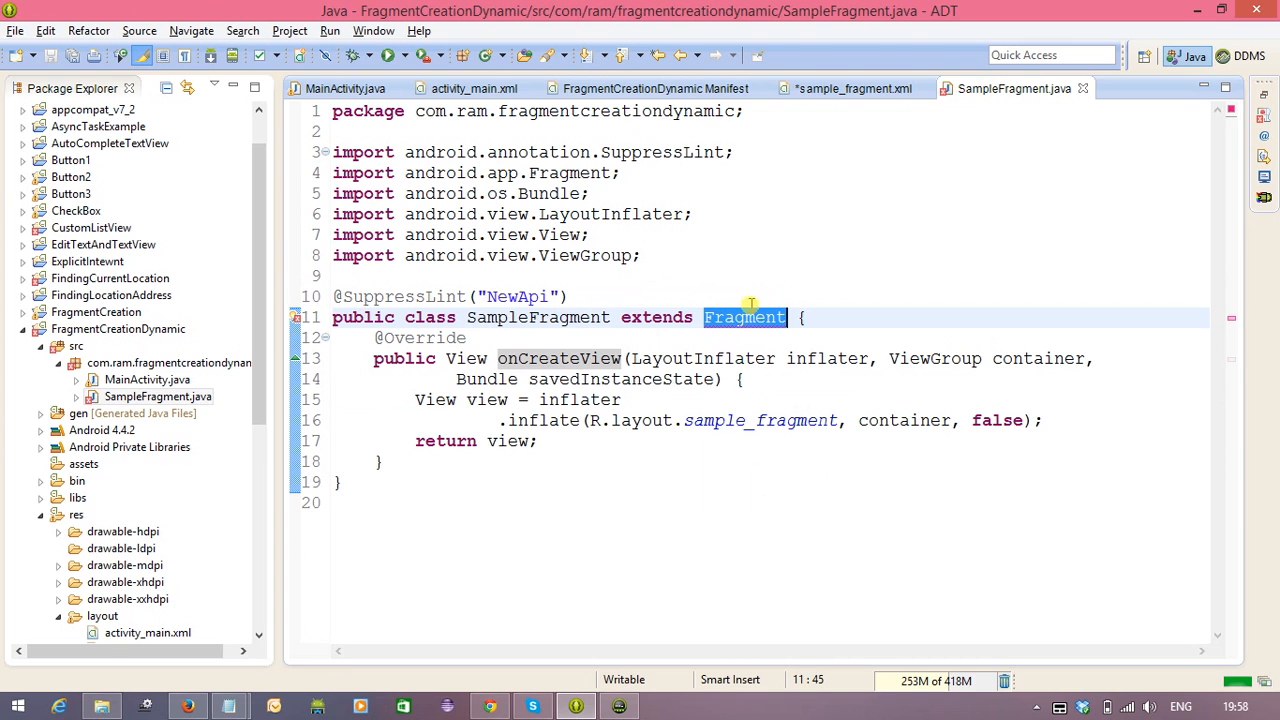
{"action": "scroll", "scroll_direction": "down", "scroll_amount": 3}
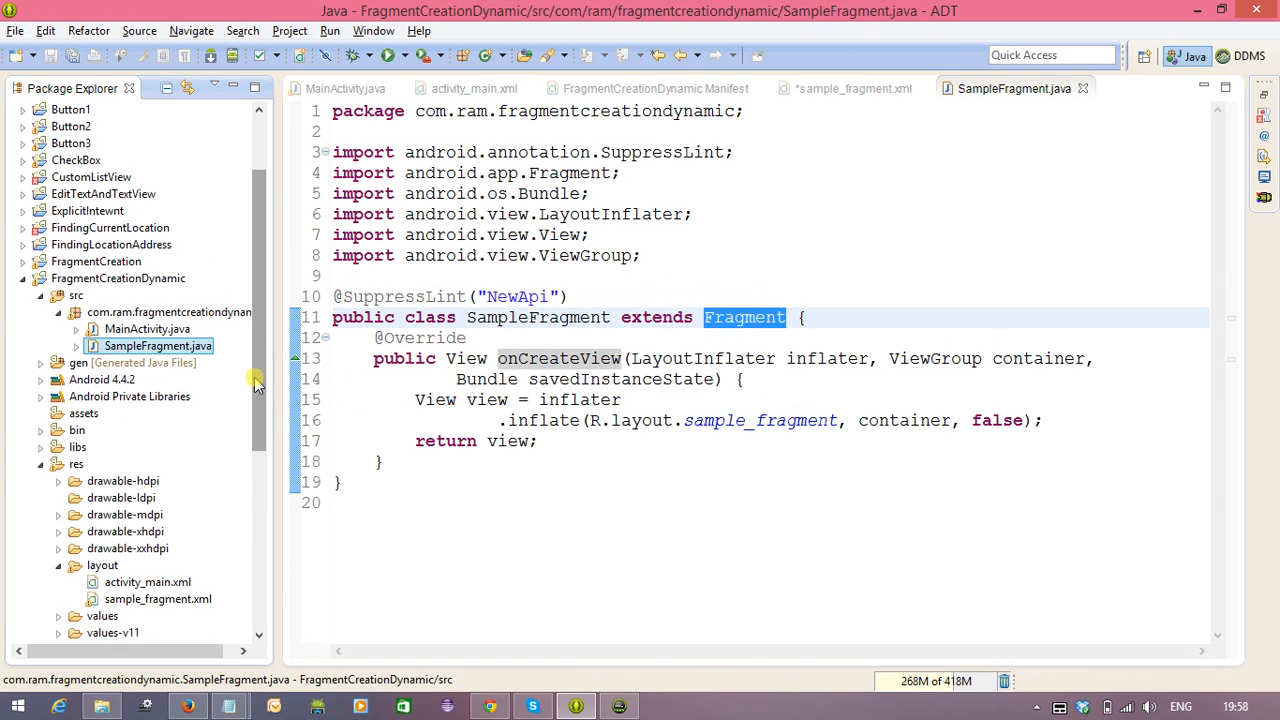
- Drag a FrameLayout from the Layouts palette below the Hello world text
{"action": "scroll", "scroll_direction": "down", "scroll_amount": 3}
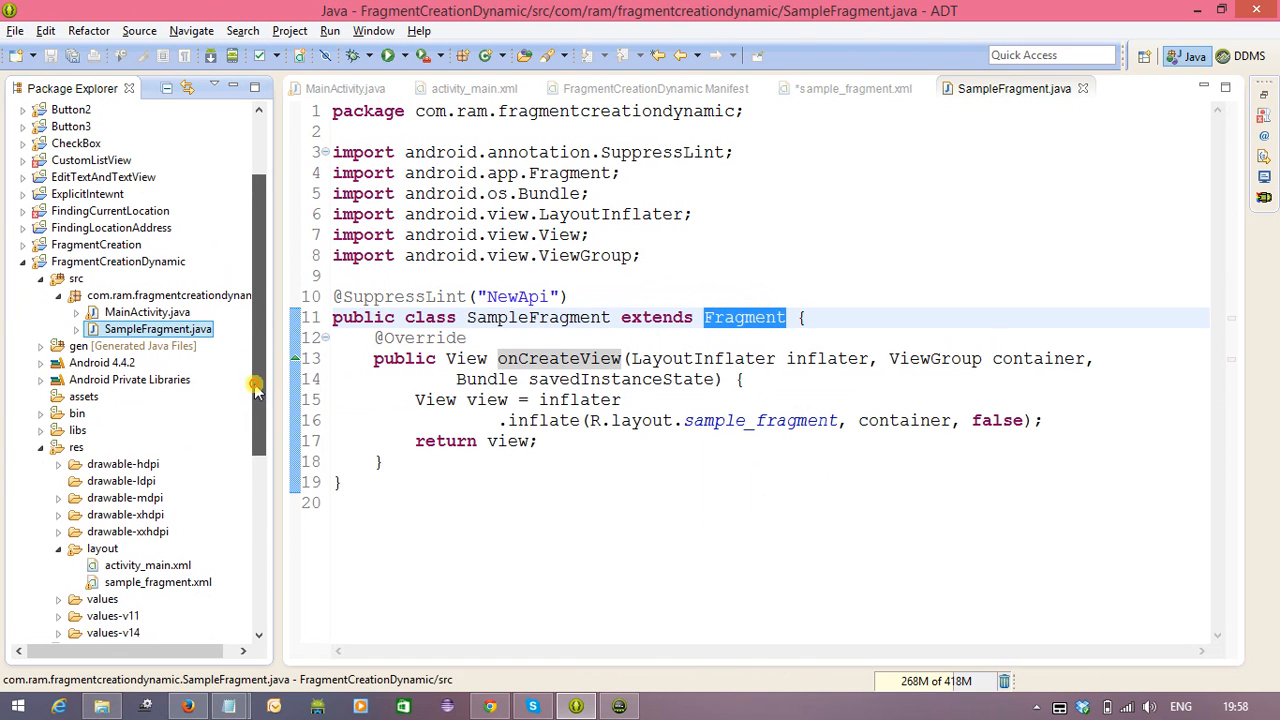
{"action": "mouse_move", "coordinate": [256, 390]}
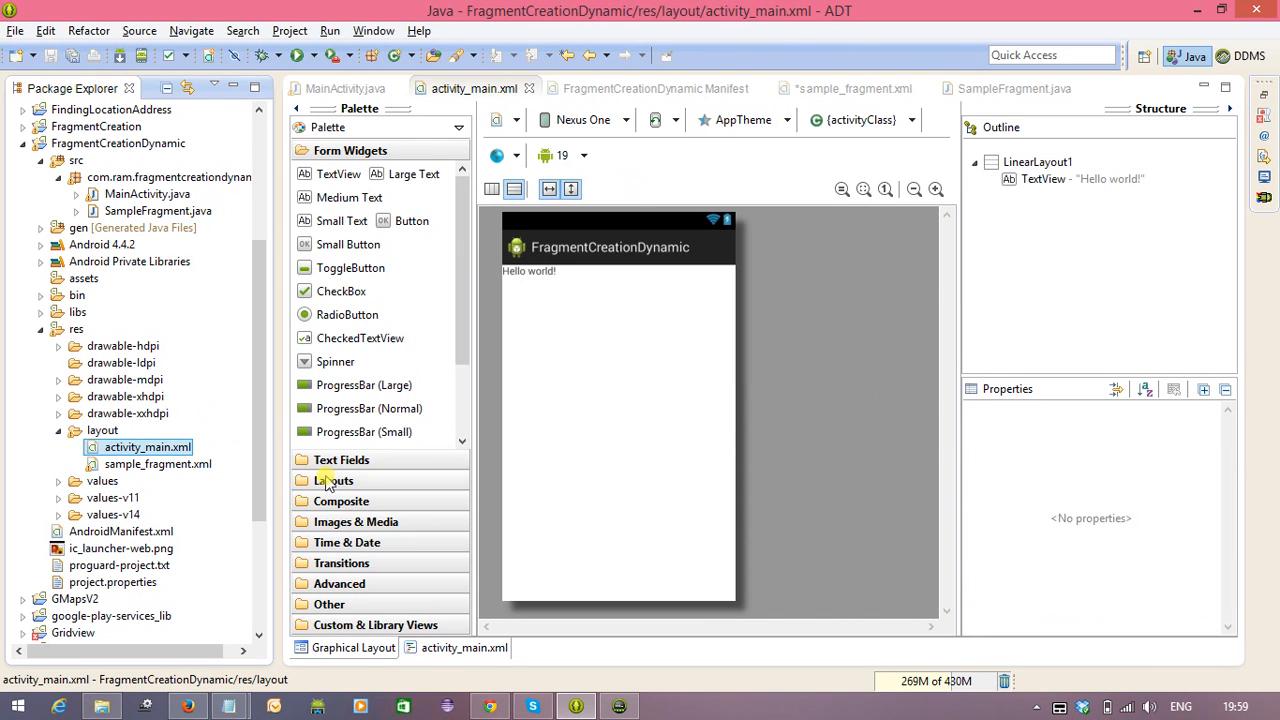
{"action": "left_click", "coordinate": [335, 480]}
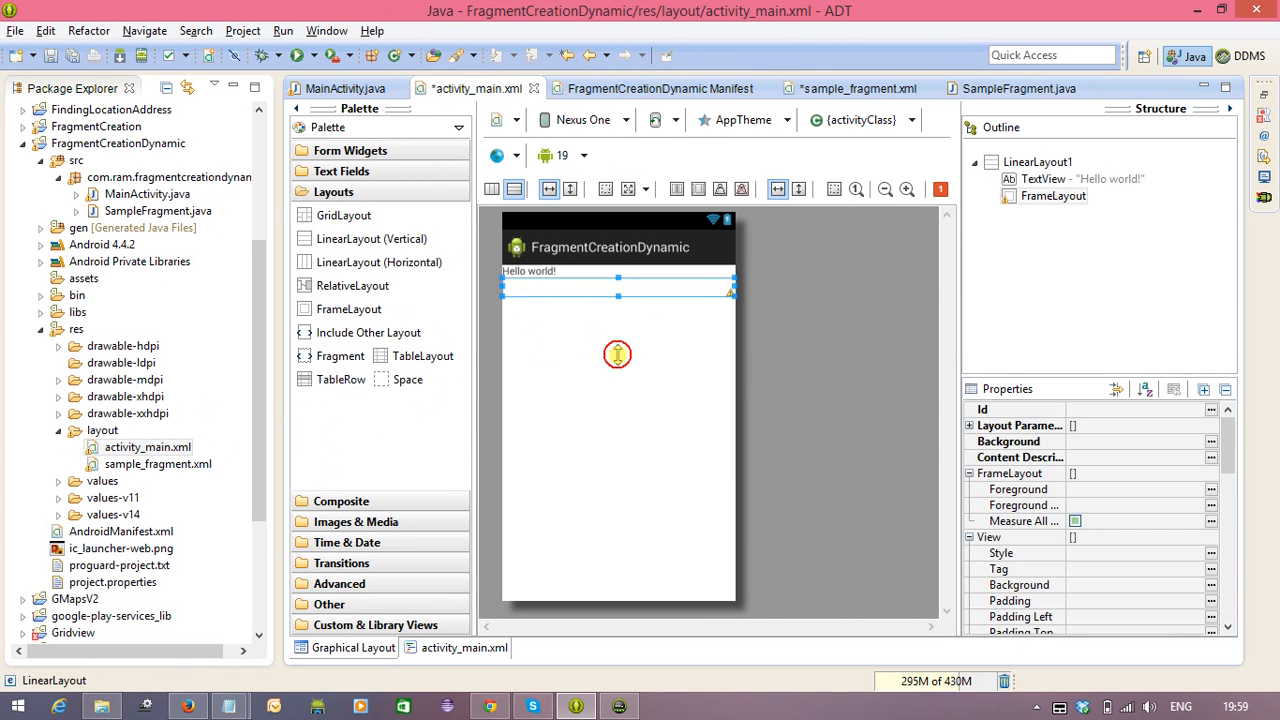
{"action": "left_click", "coordinate": [462, 648]}
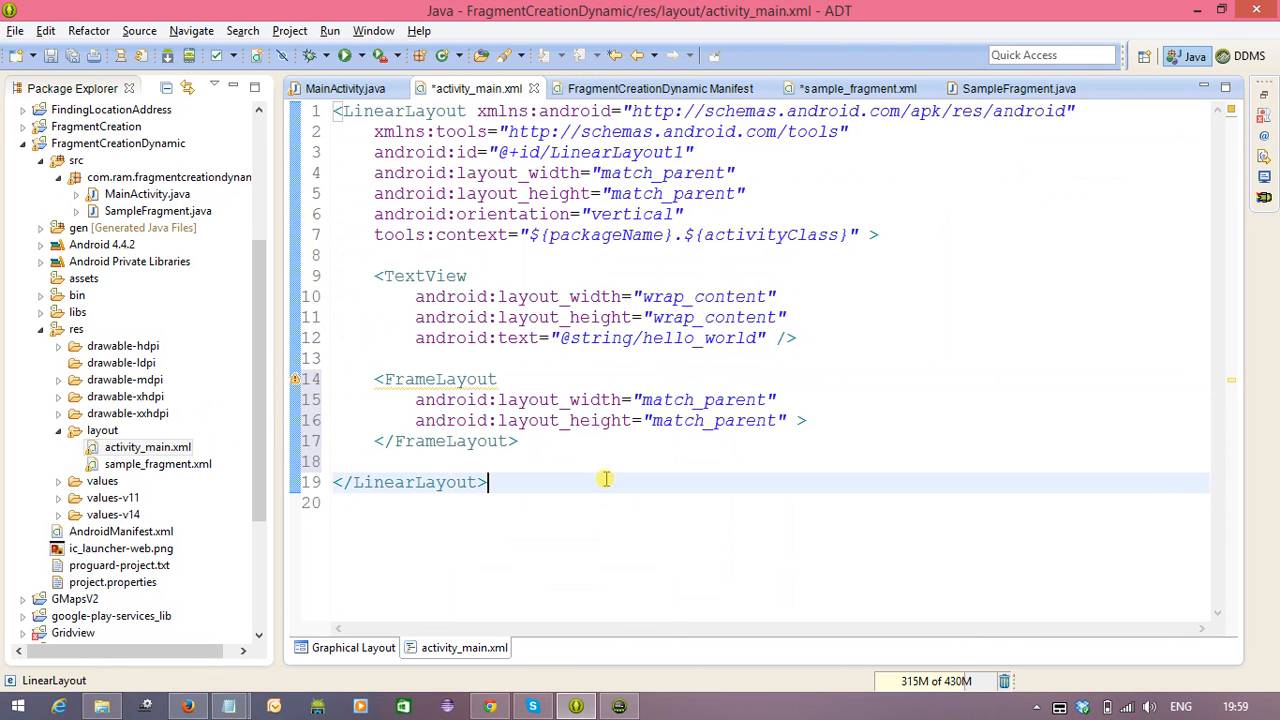
- Give the FrameLayout android:id="@+id/fragContainer" in the XML source and save
{"action": "left_click", "coordinate": [472, 379]}
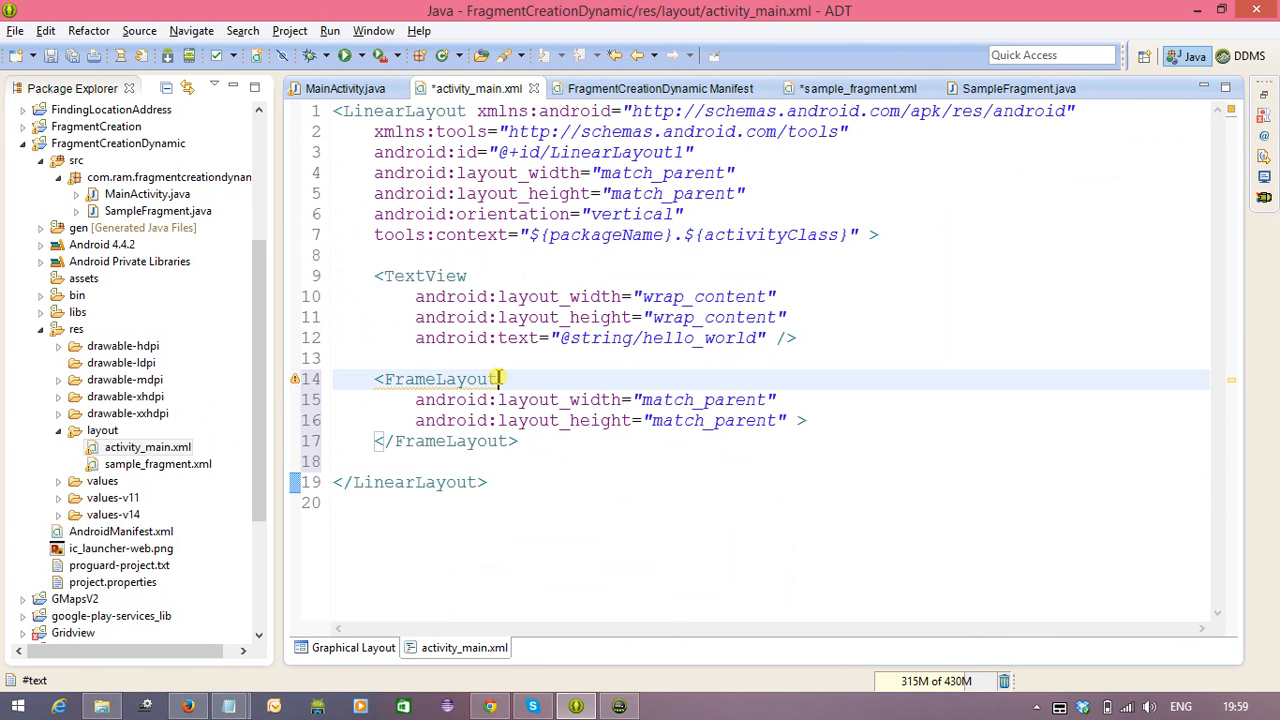
{"action": "type", "text": "android:id=\"\""}
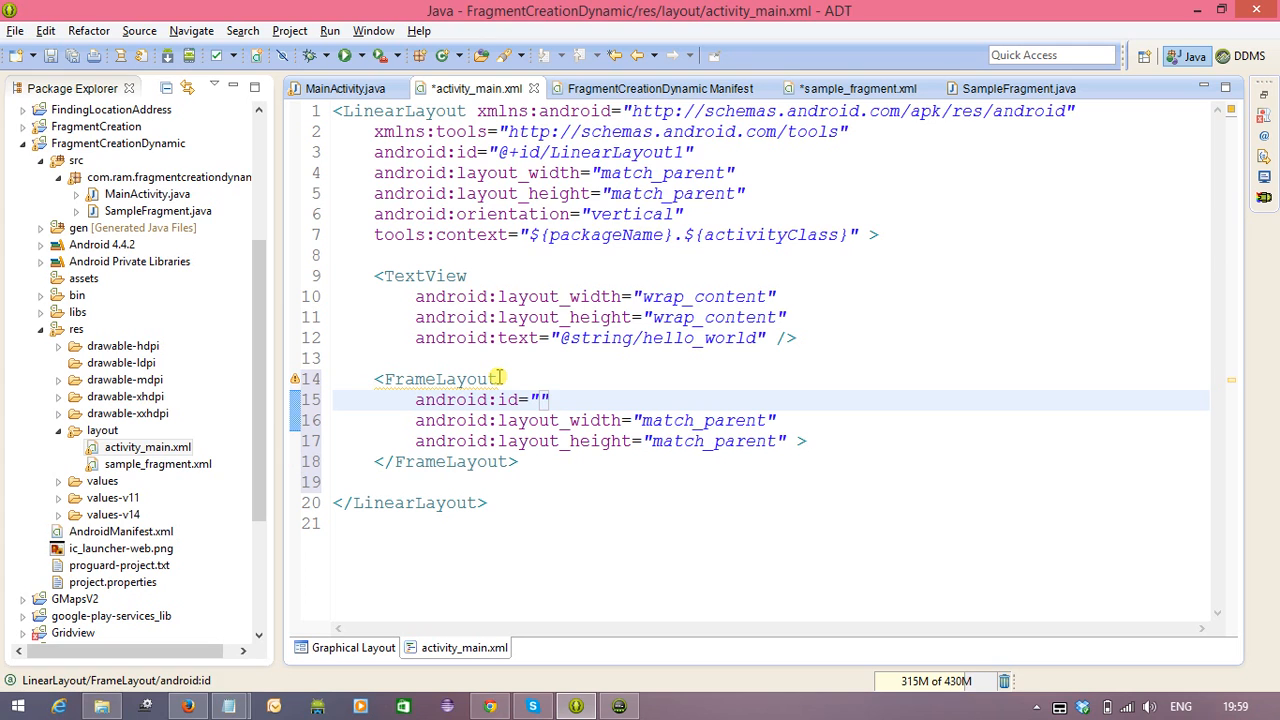
{"action": "type", "text": "@+id/"}
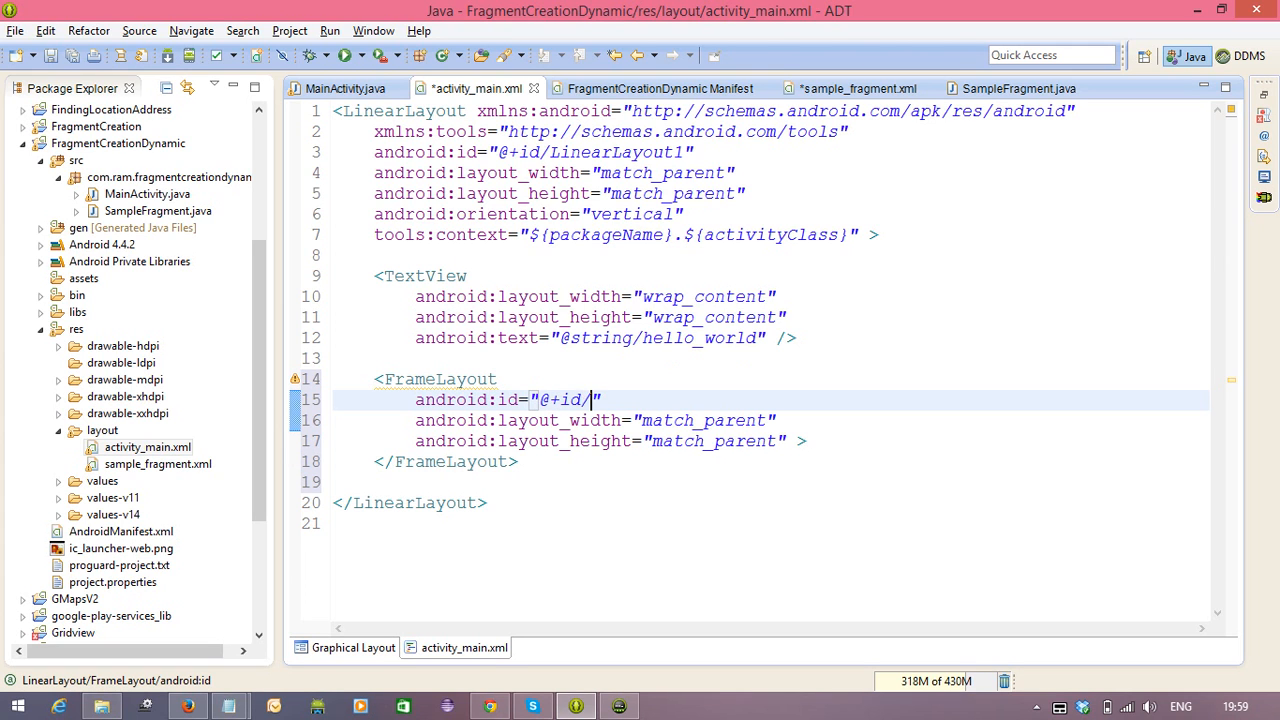
{"action": "type", "text": "fragCont"}
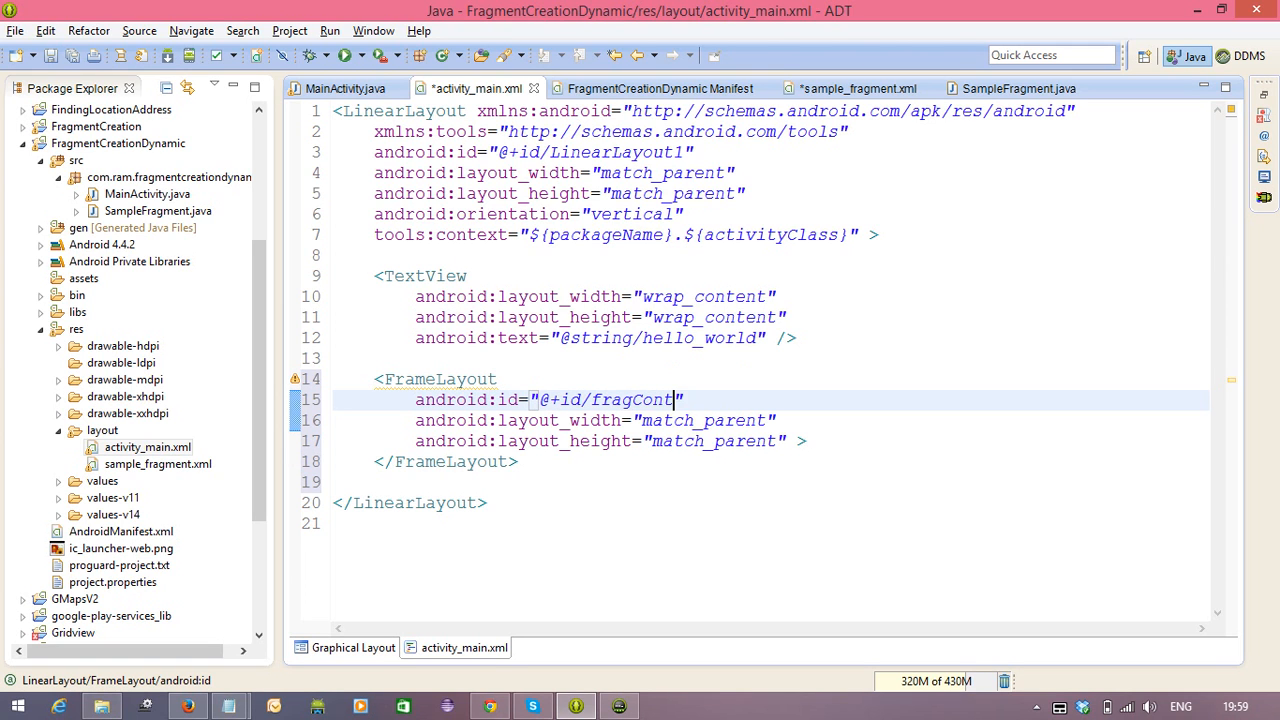
{"action": "type", "text": "ainer"}
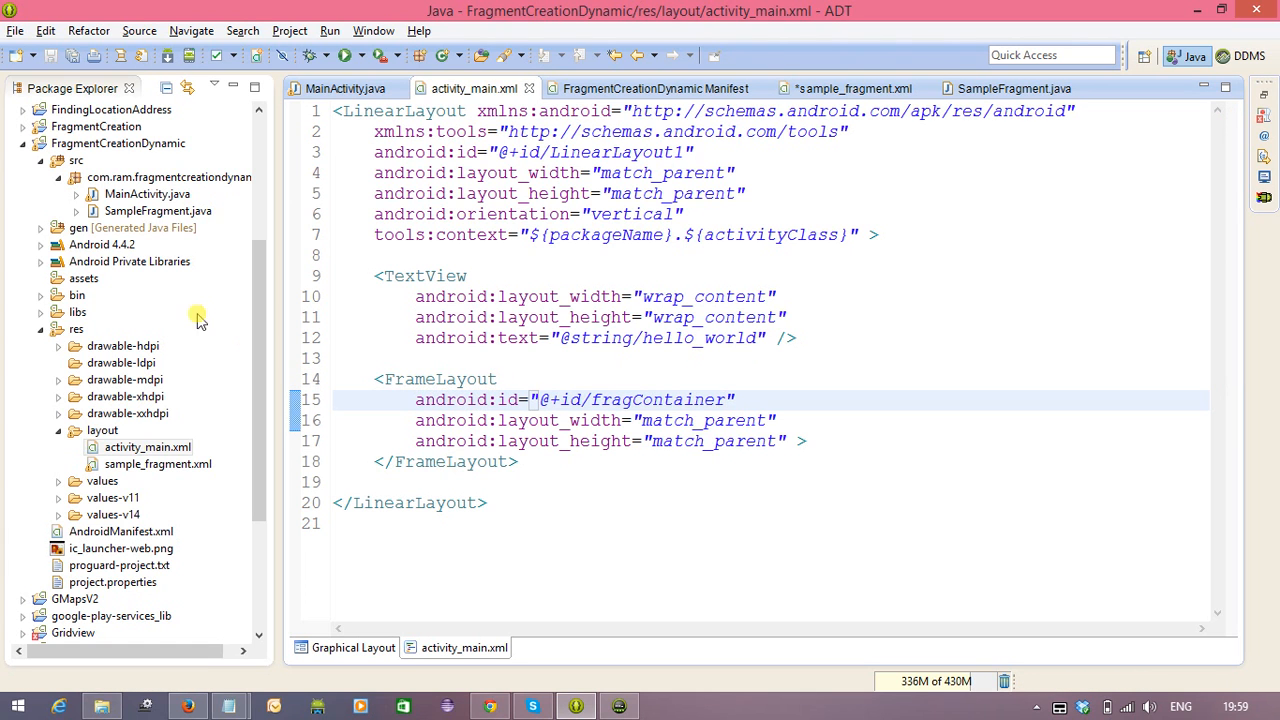
{"action": "left_click", "coordinate": [140, 193]}
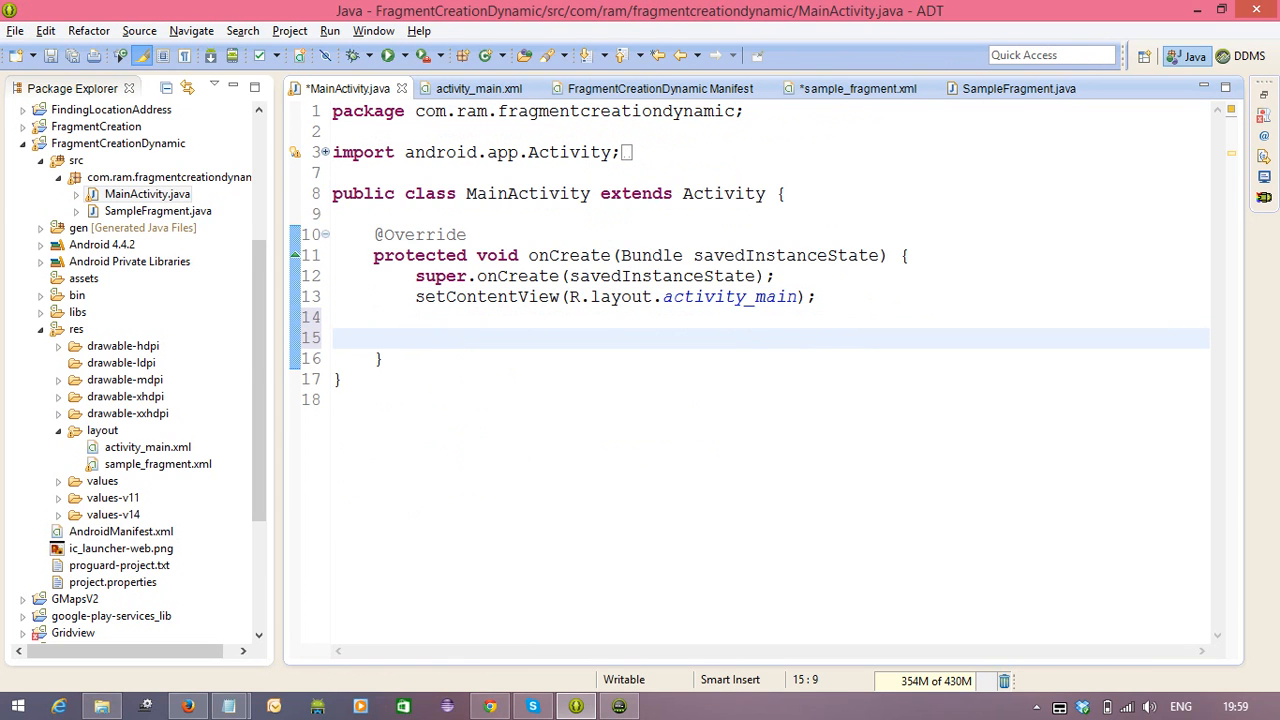
- Get fragmentManager via getFragmentManager() and begin a fragmentTransaction
{"action": "type", "text": "FragmentManager"}
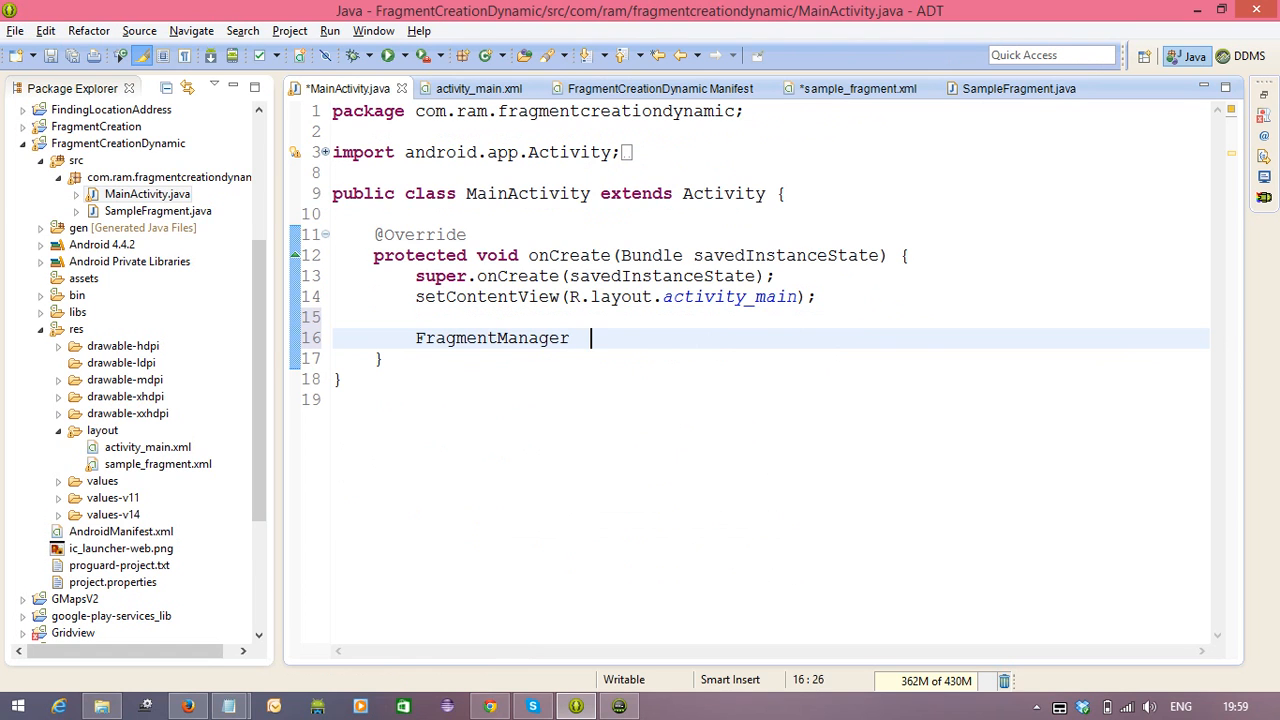
{"action": "type", "text": "fragmentManager = getF"}
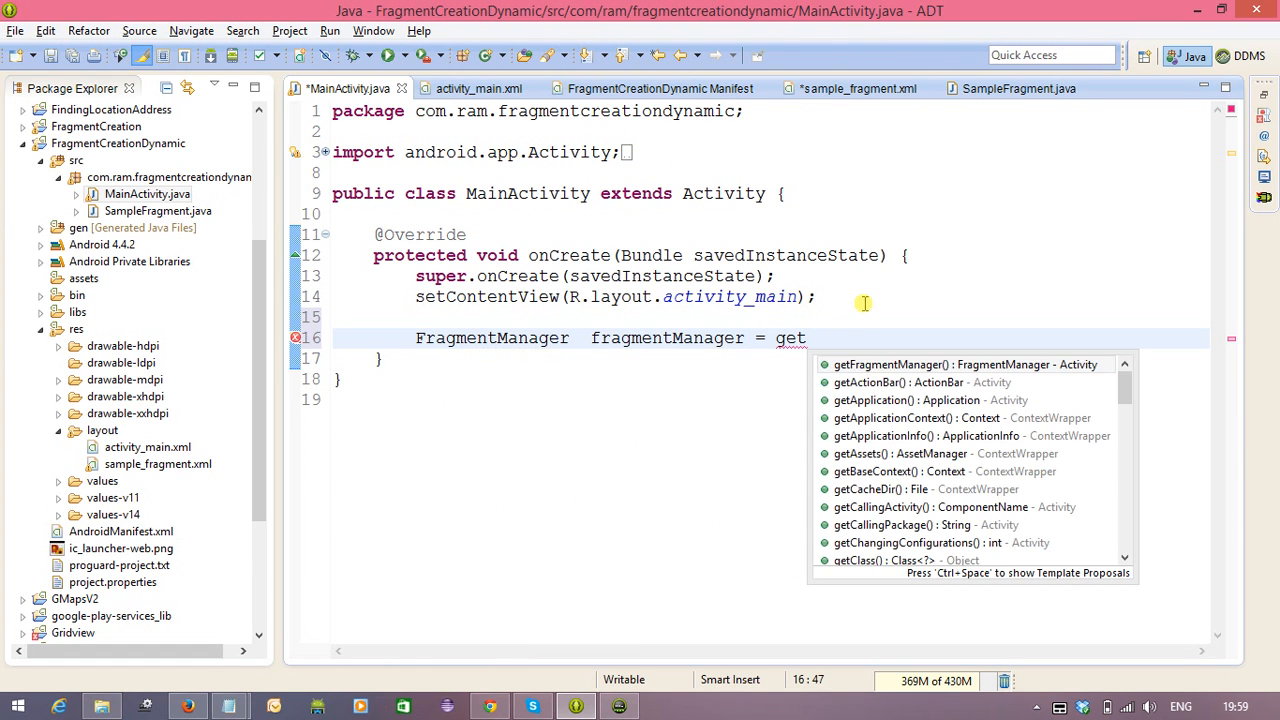
{"action": "mouse_move", "coordinate": [759, 338]}
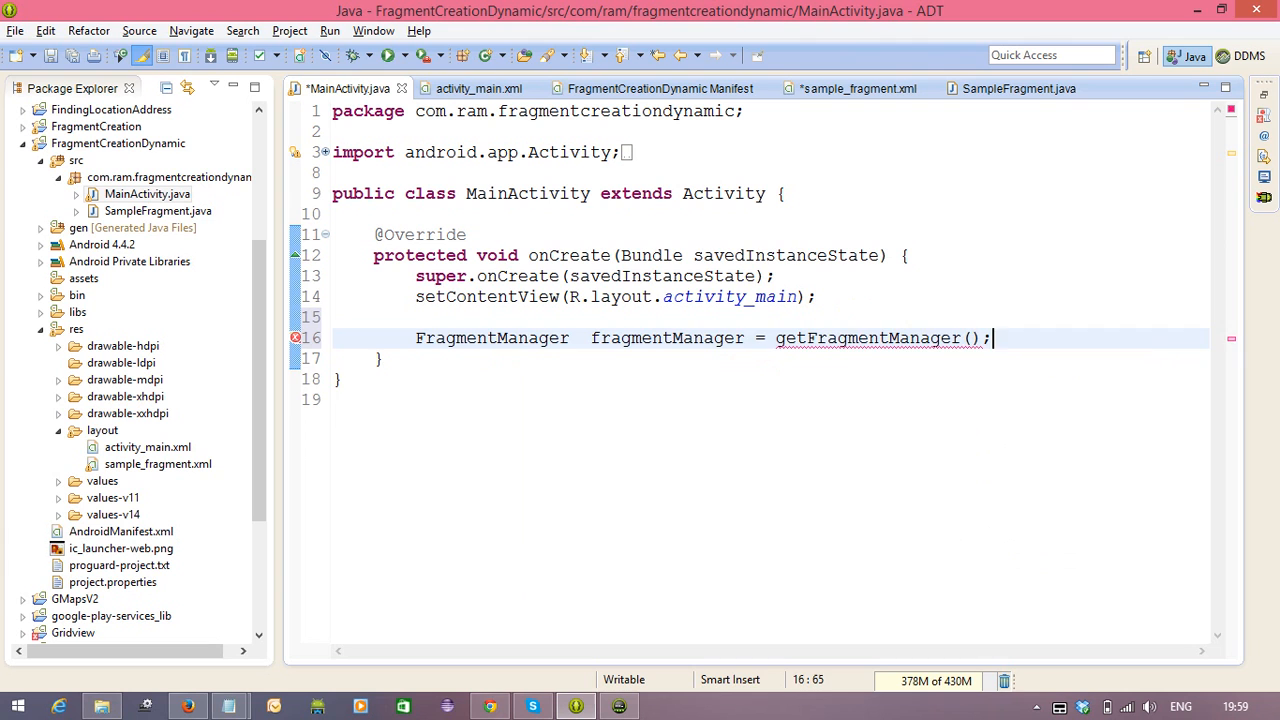
{"action": "type", "text": "F"}
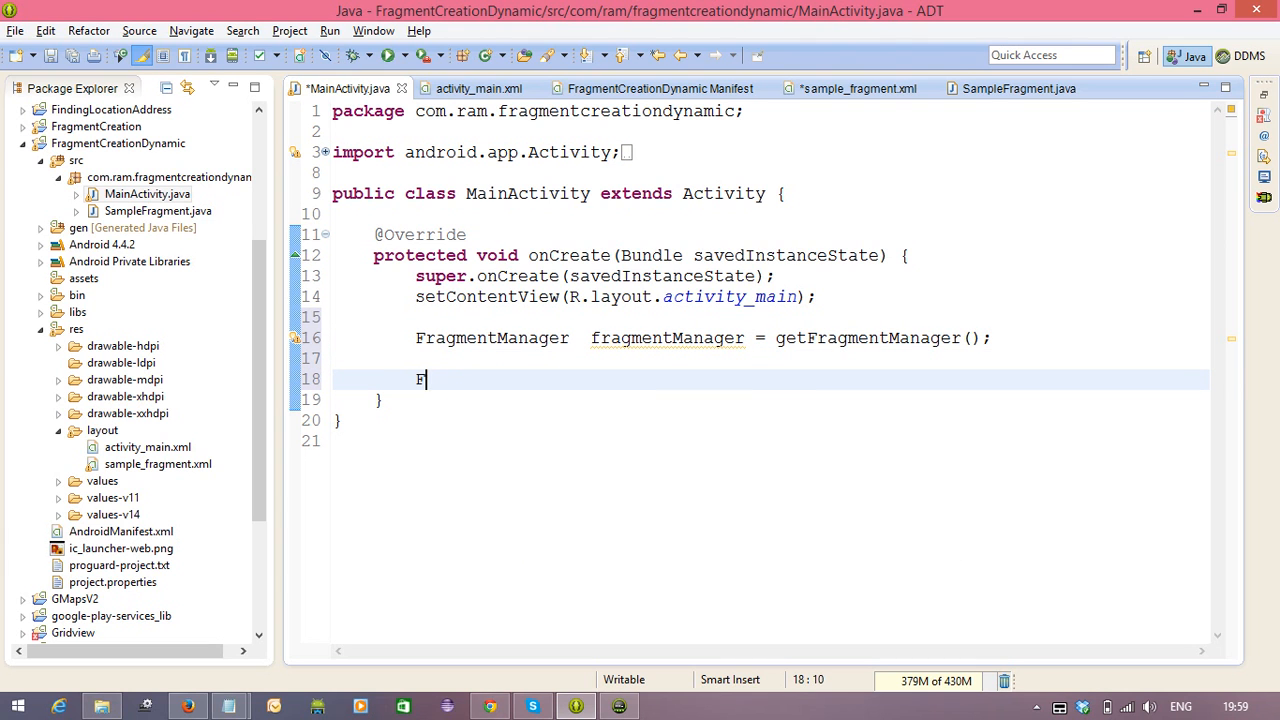
{"action": "type", "text": "ragment"}
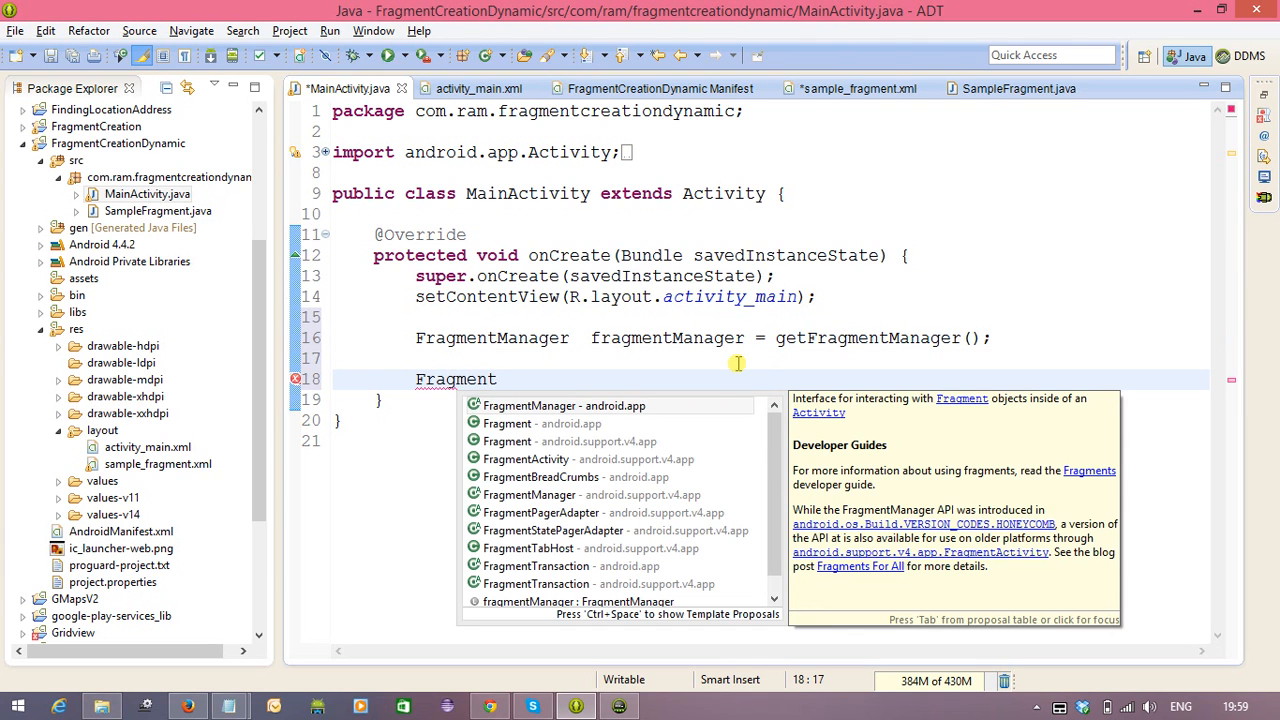
{"action": "type", "text": "tion"}
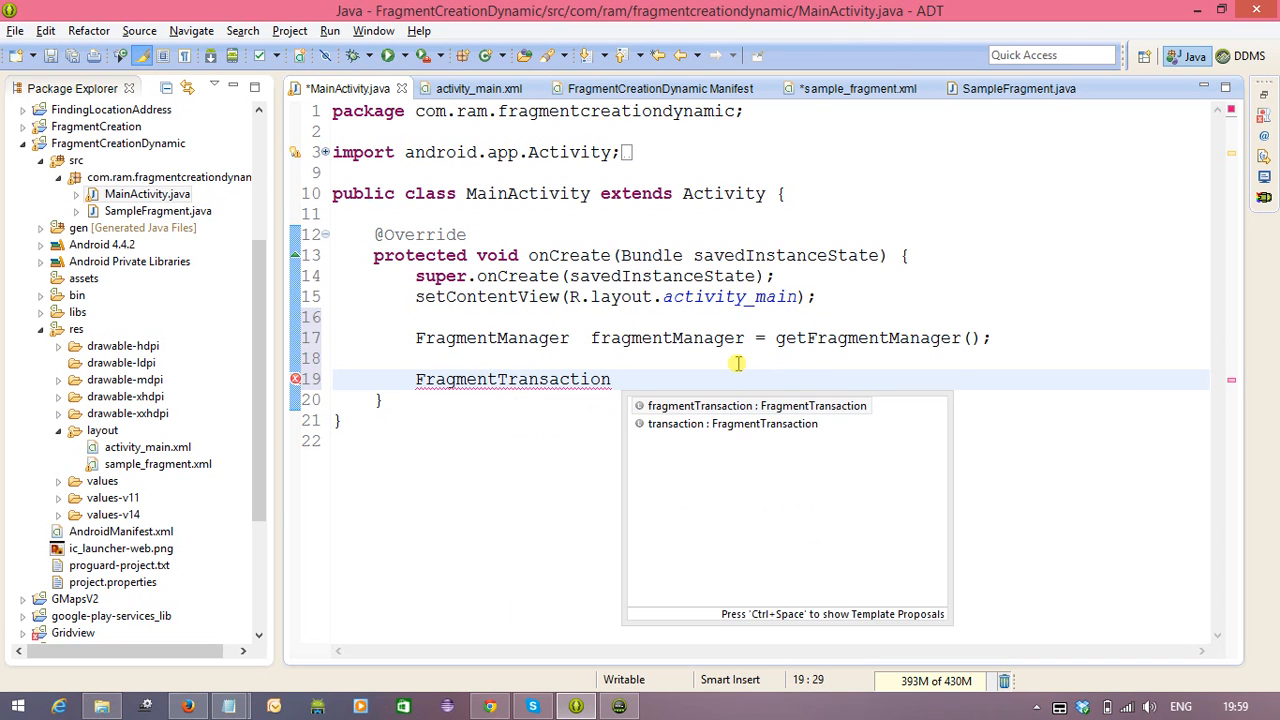
{"action": "type", "text": "fragmentTransaction = fra"}
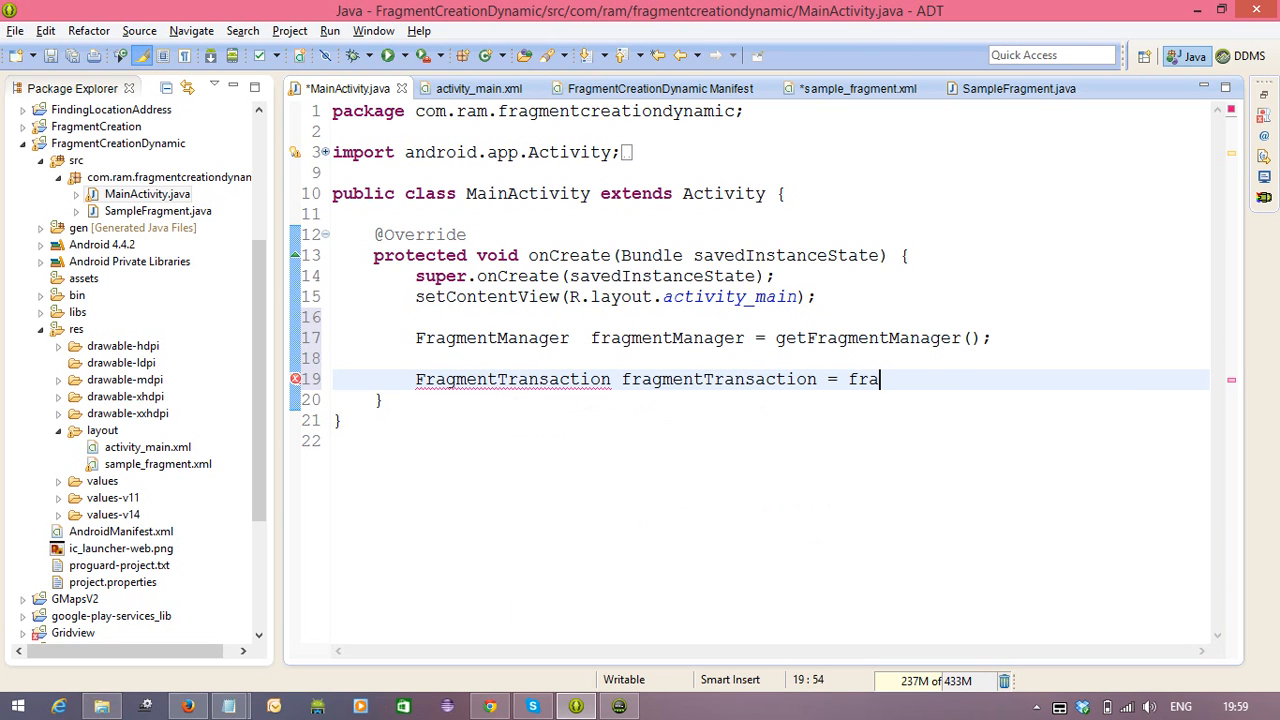
{"action": "type", "text": "FragmentTransactio"}
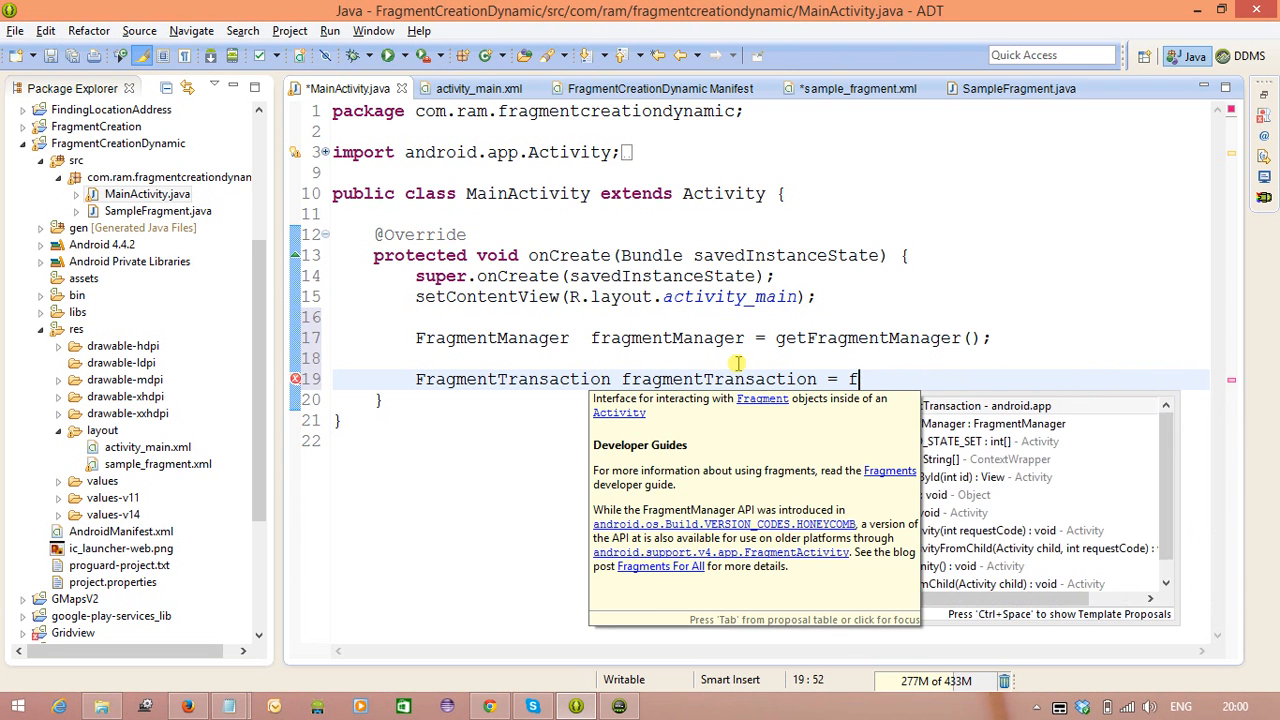
{"action": "type", "text": "ragmentManager.beginTransaction();"}
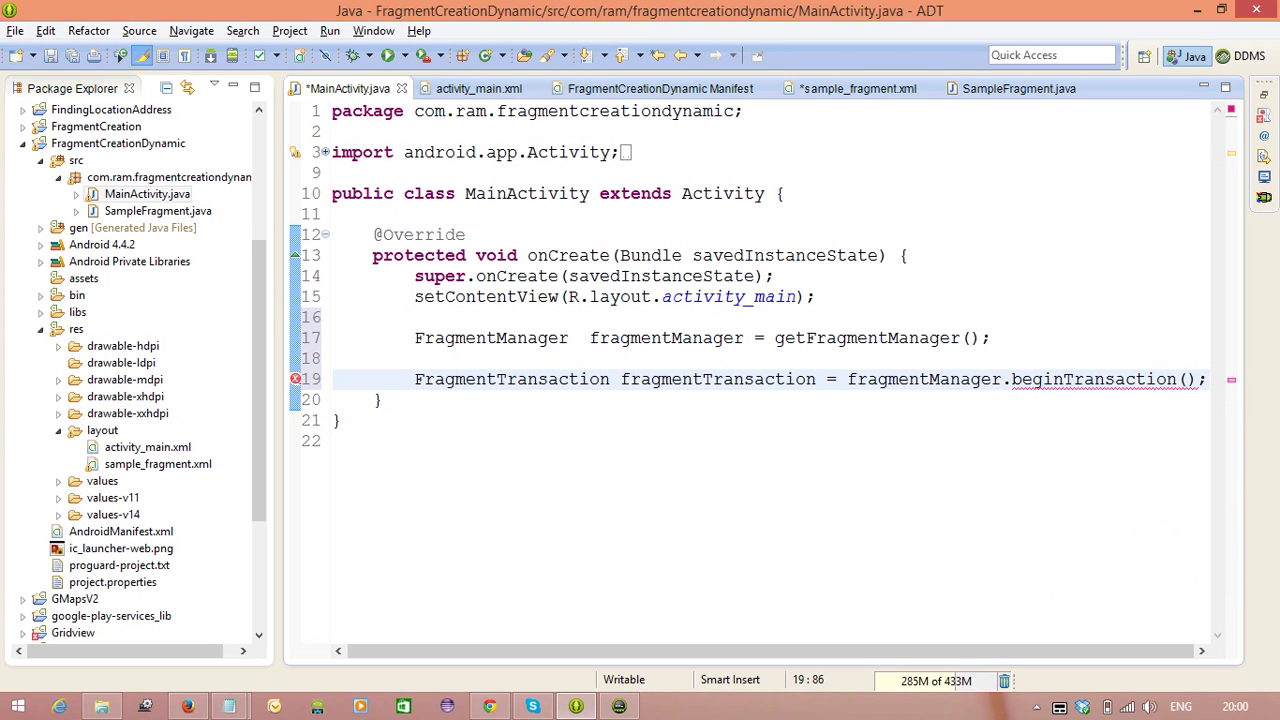
- Add new SampleFragment() to R.id.fragContainer and commit the transaction
{"action": "type", "text": "frag"}
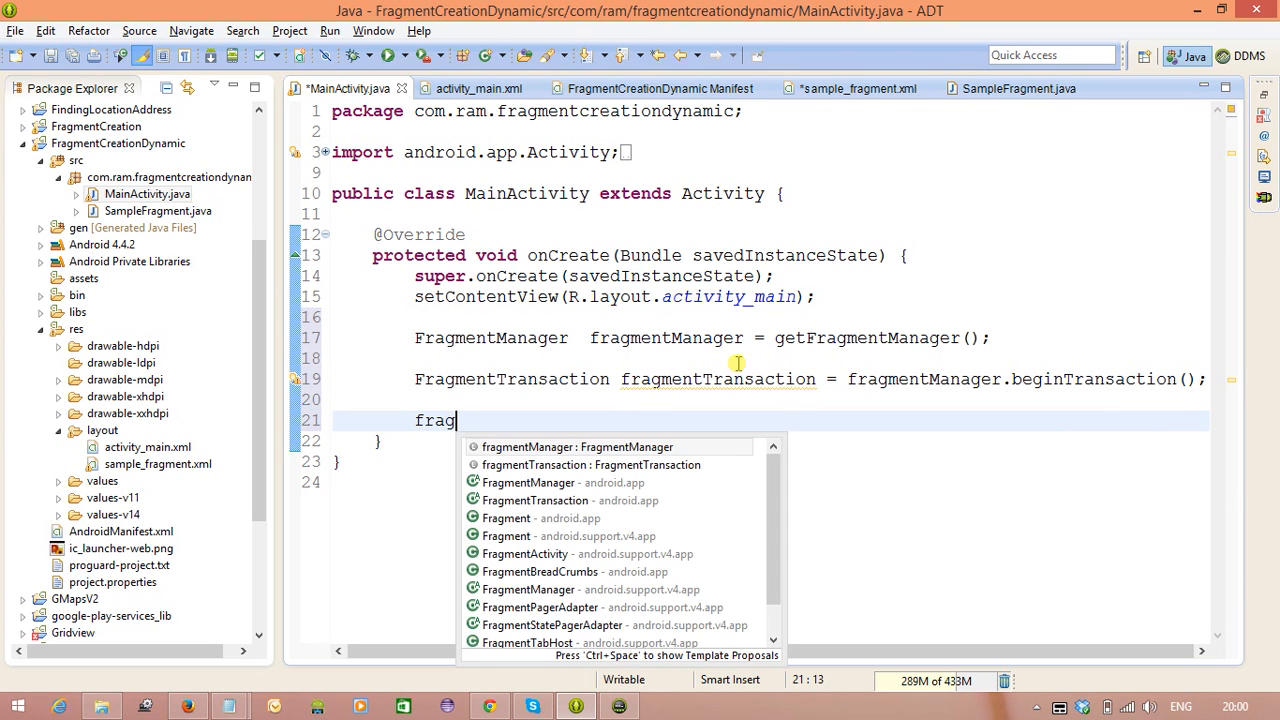
{"action": "type", "text": "ment"}
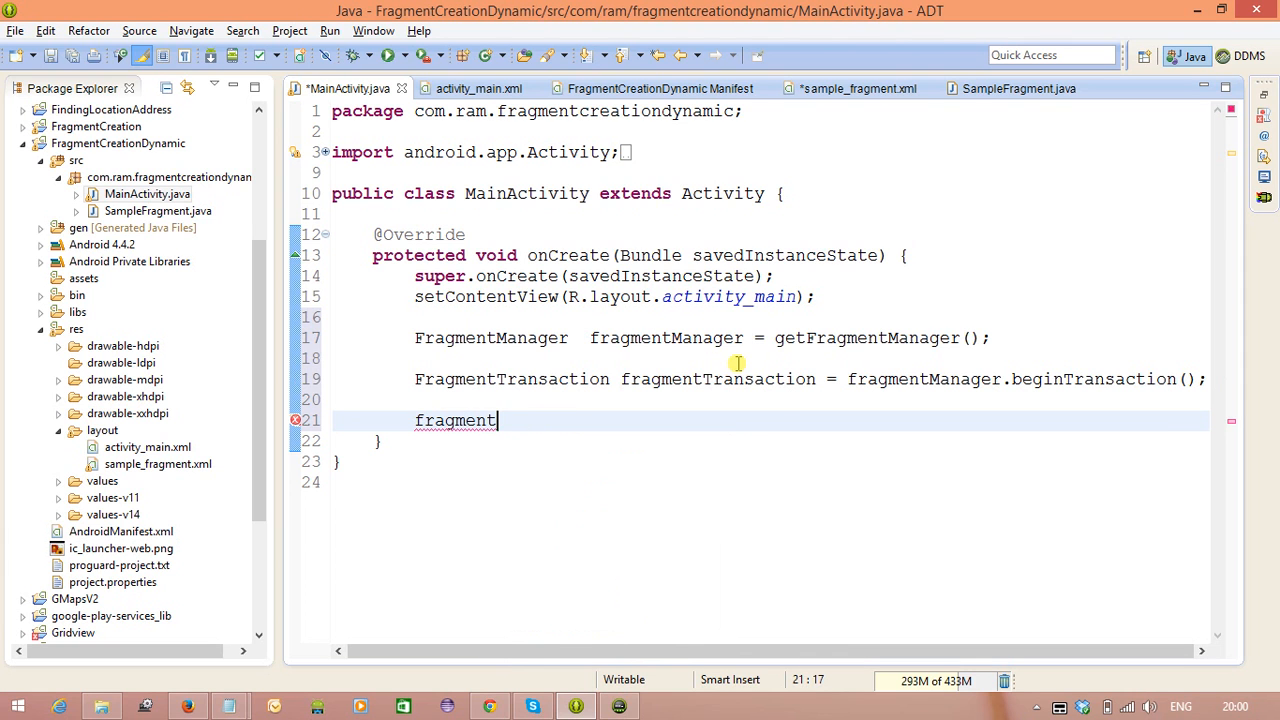
{"action": "type", "text": "Transaction"}
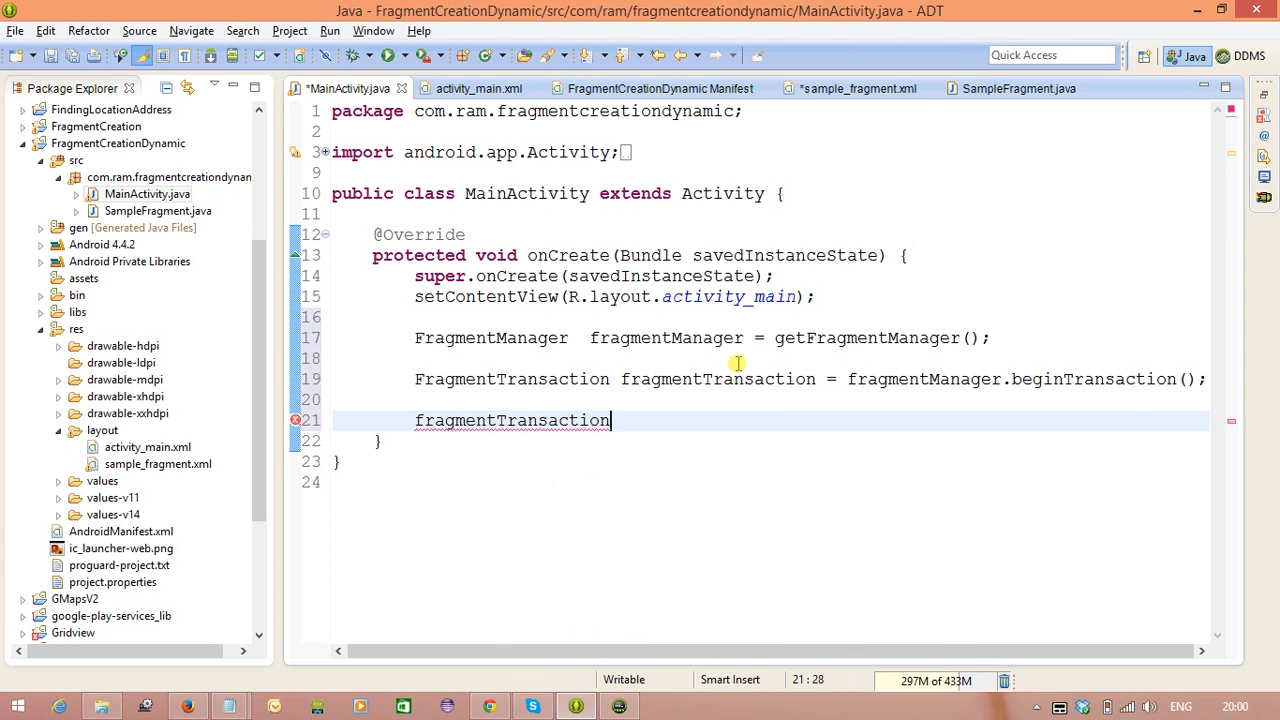
{"action": "type", "text": ".add(R., tag"}
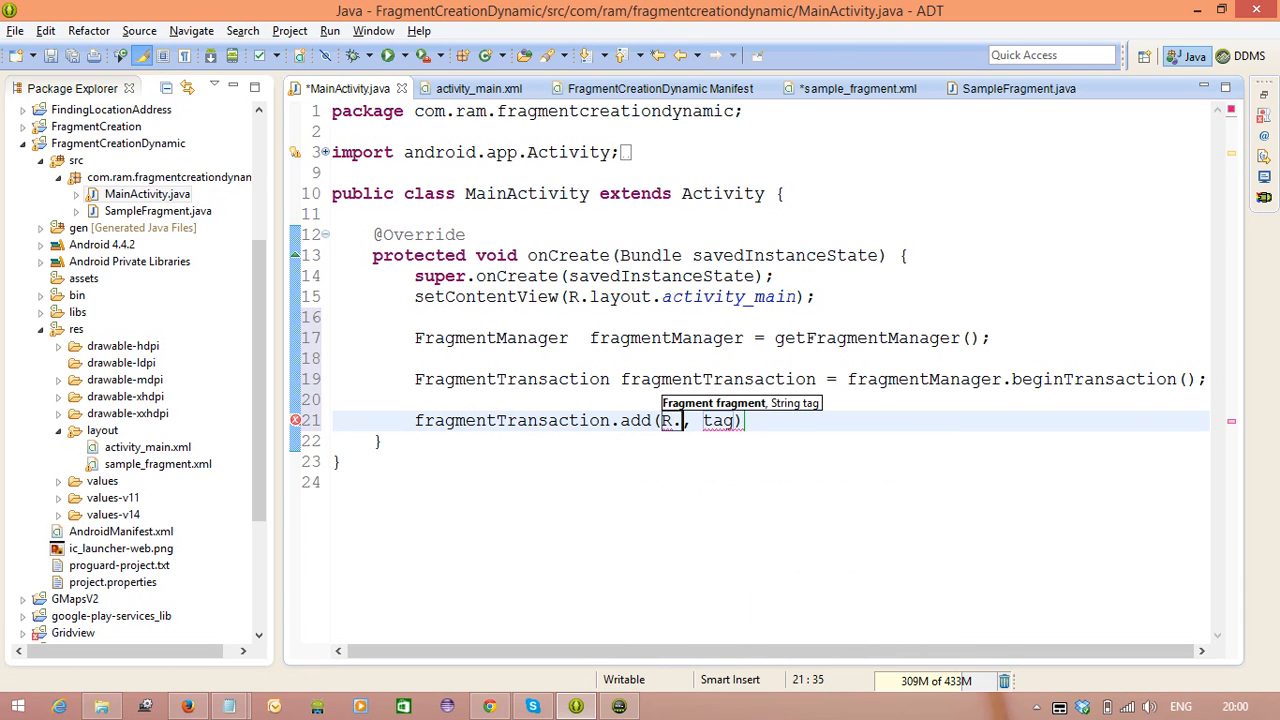
{"action": "type", "text": "id"}
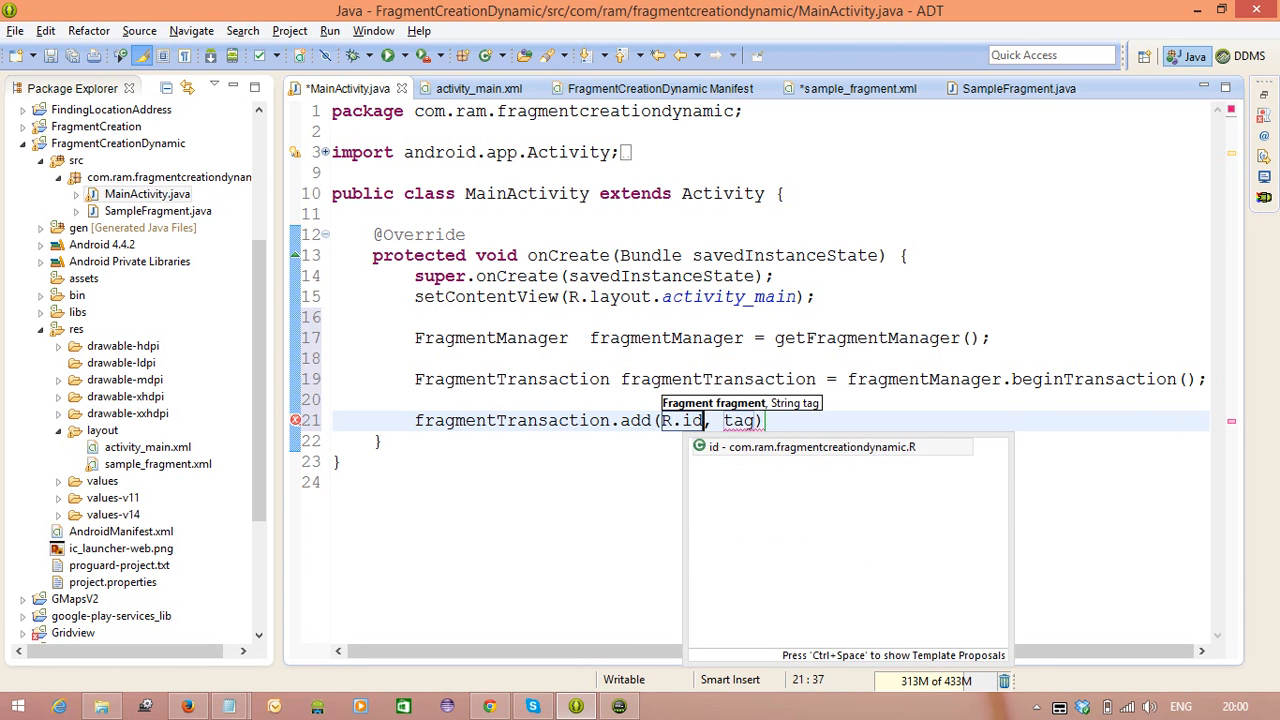
{"action": "type", "text": ".fragContainer"}
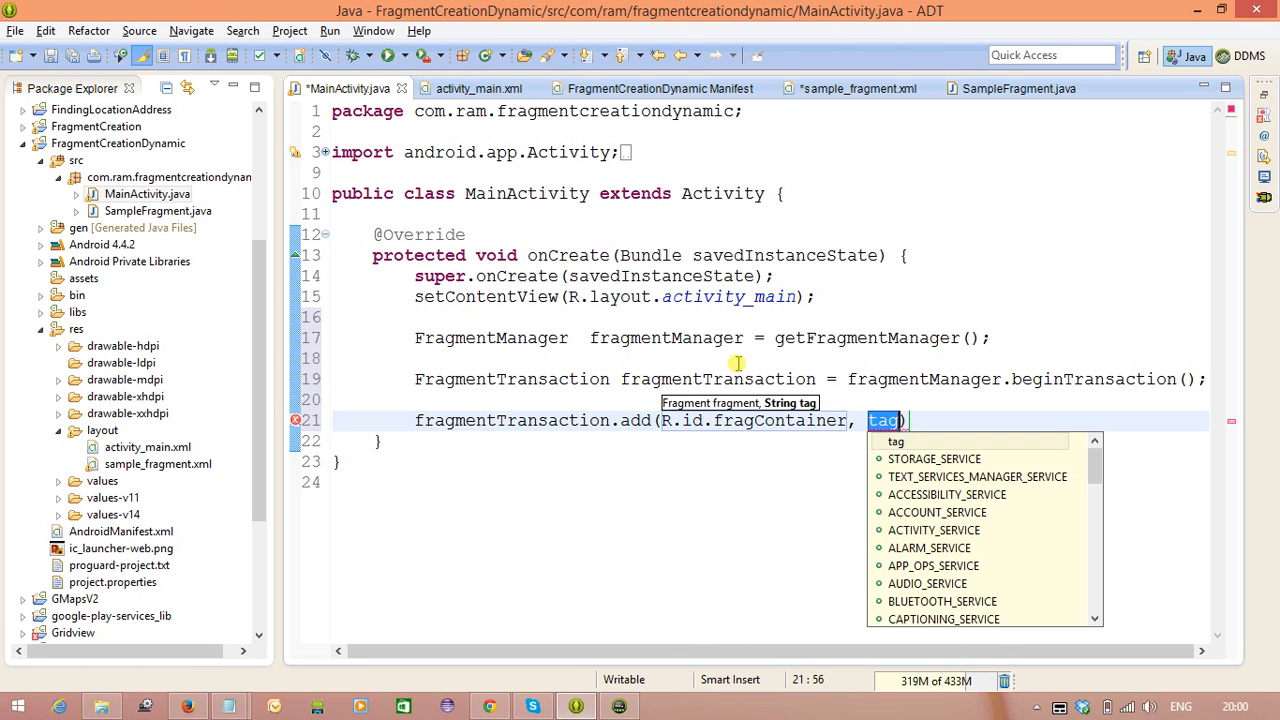
{"action": "type", "text": "new"}
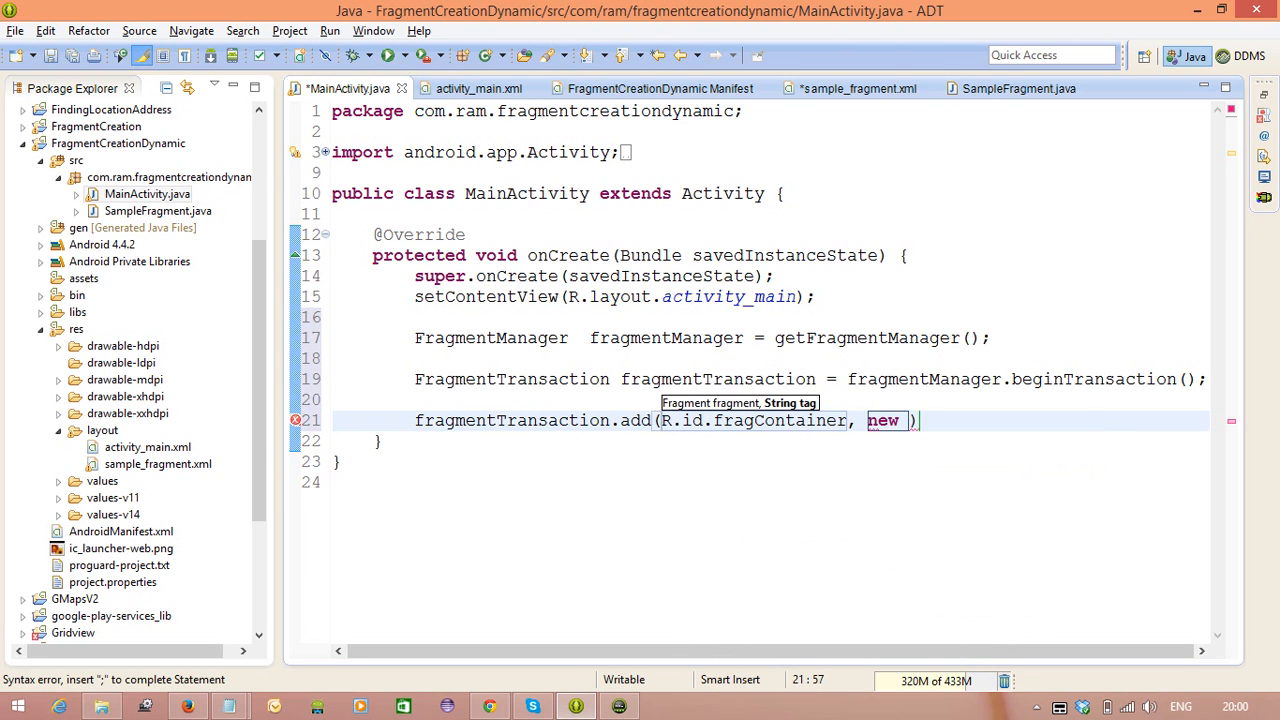
{"action": "type", "text": "SampleFragment()"}
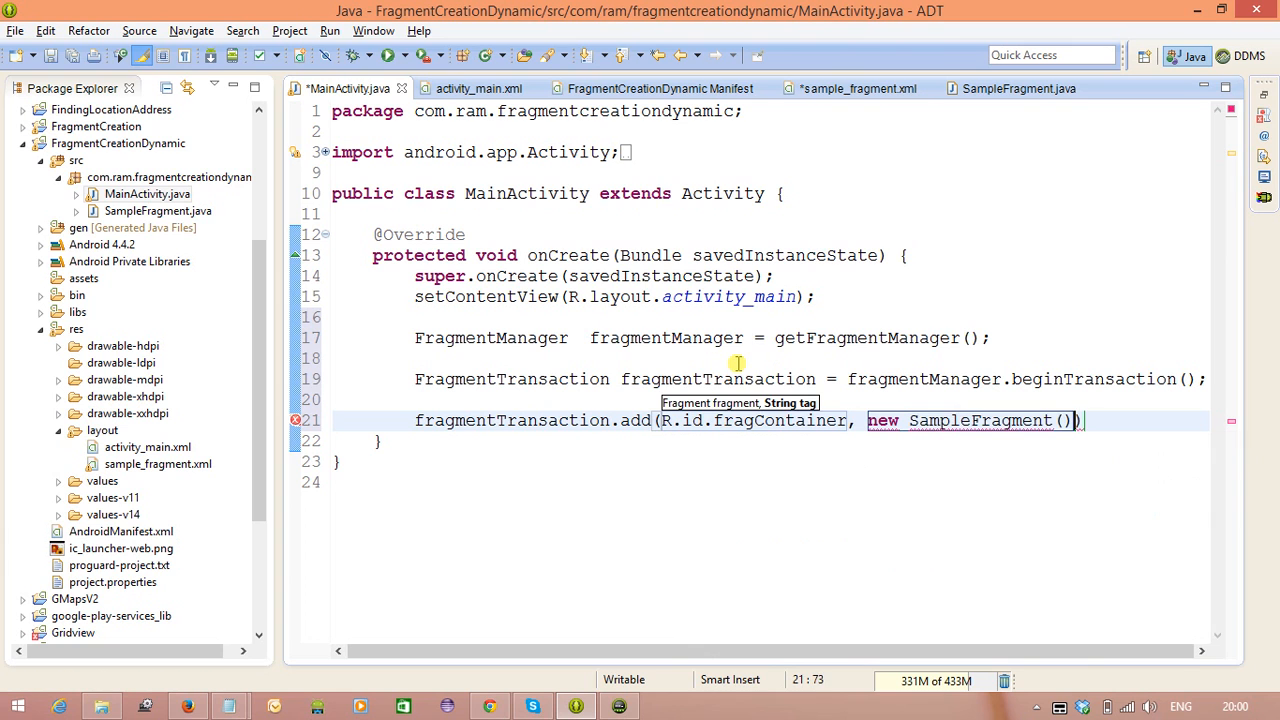
{"action": "type", "text": ";"}
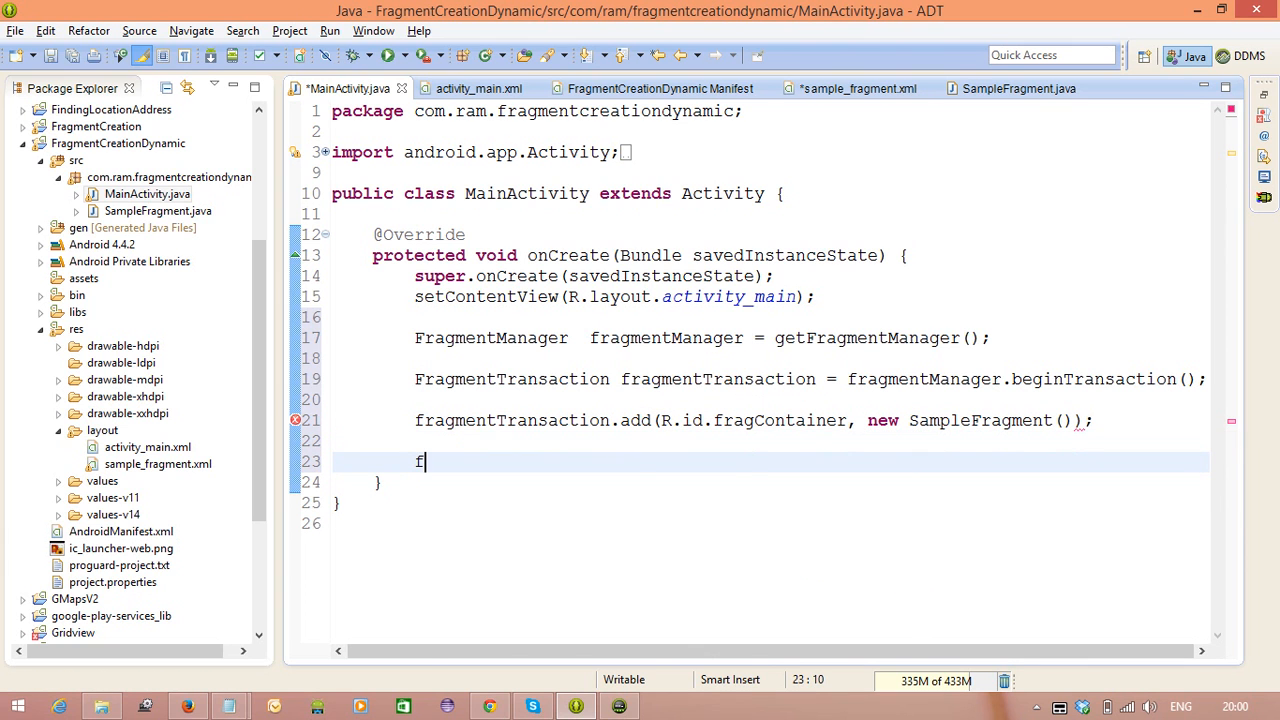
{"action": "type", "text": "ragmentTransaction."}
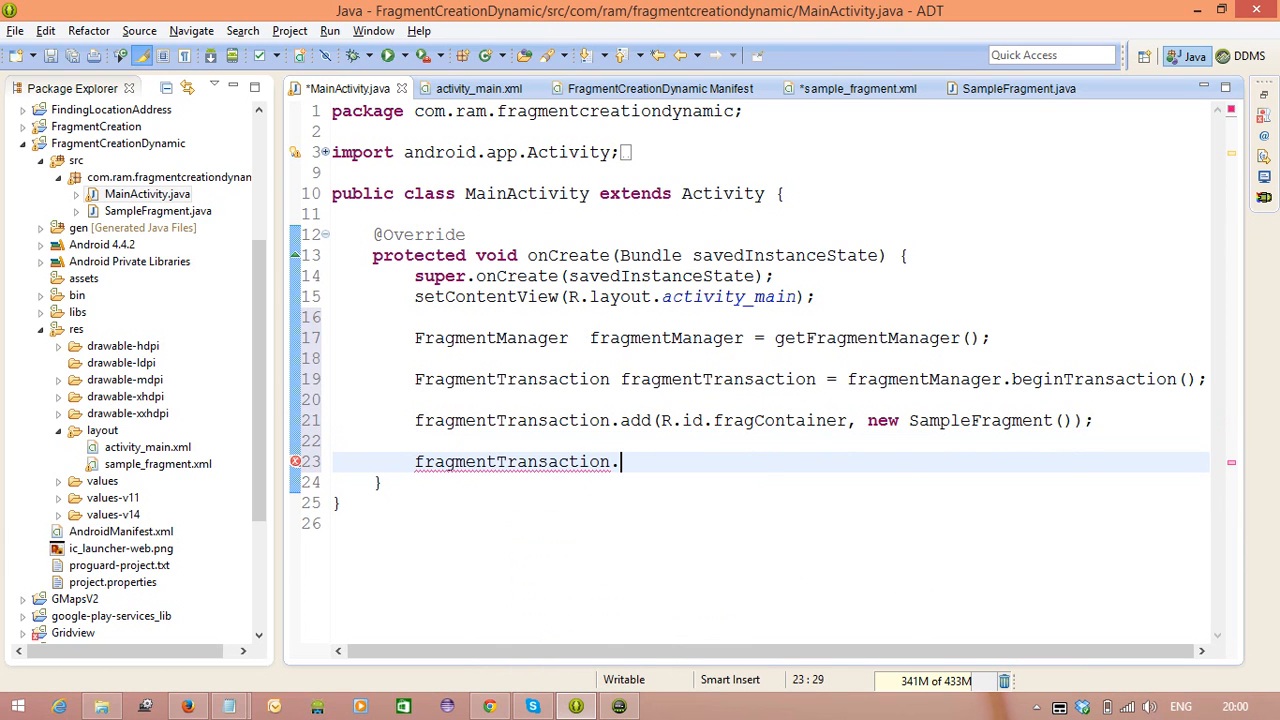
{"action": "type", "text": "commit();"}
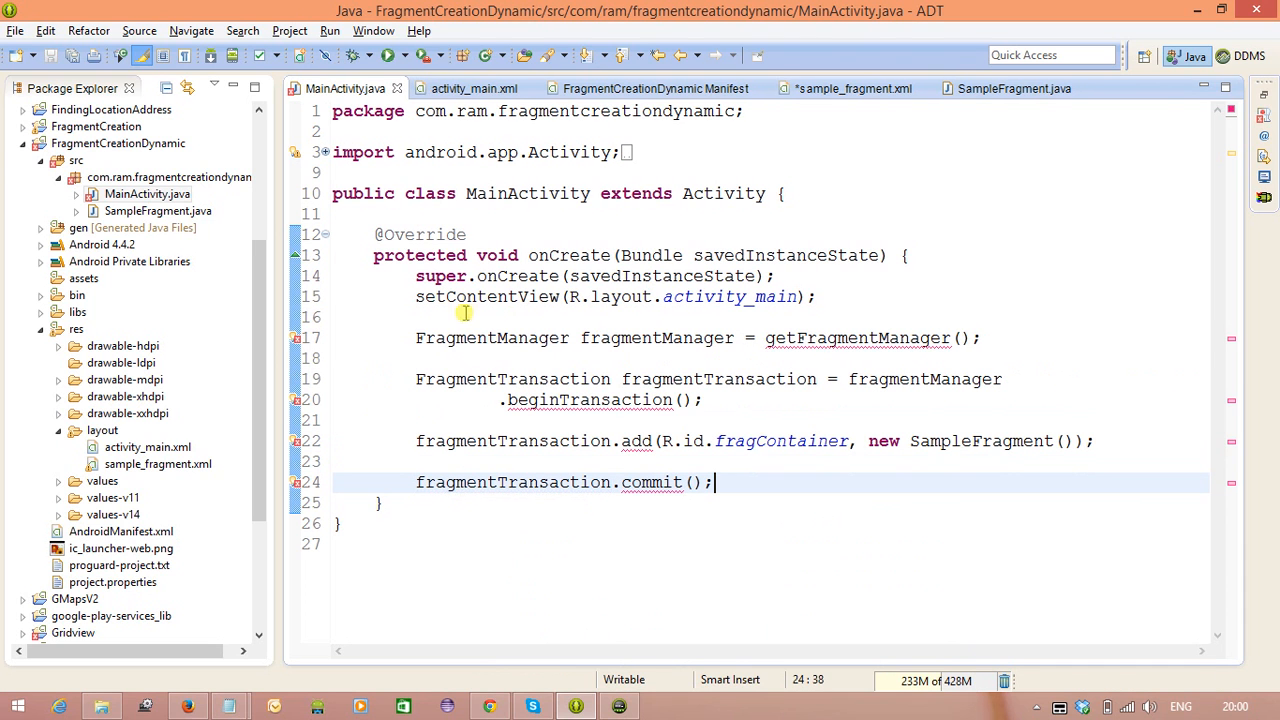
{"action": "left_click", "coordinate": [296, 338]}
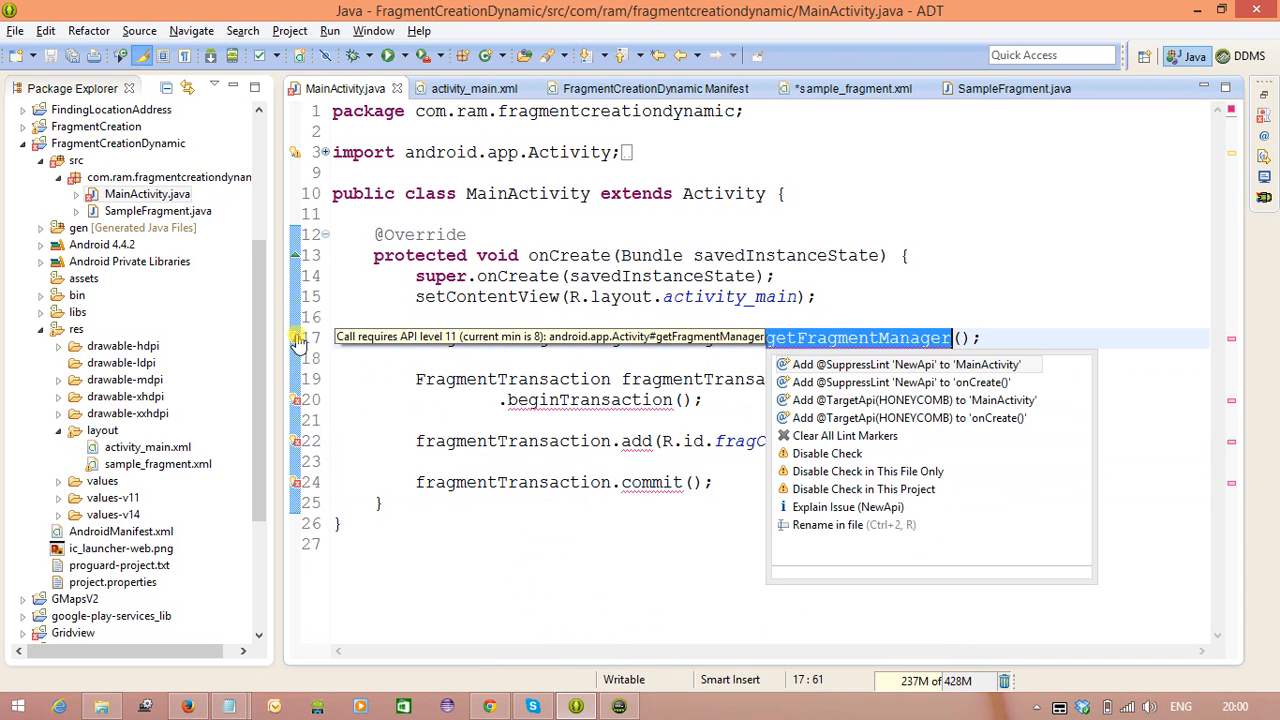
{"action": "left_click", "coordinate": [890, 364]}
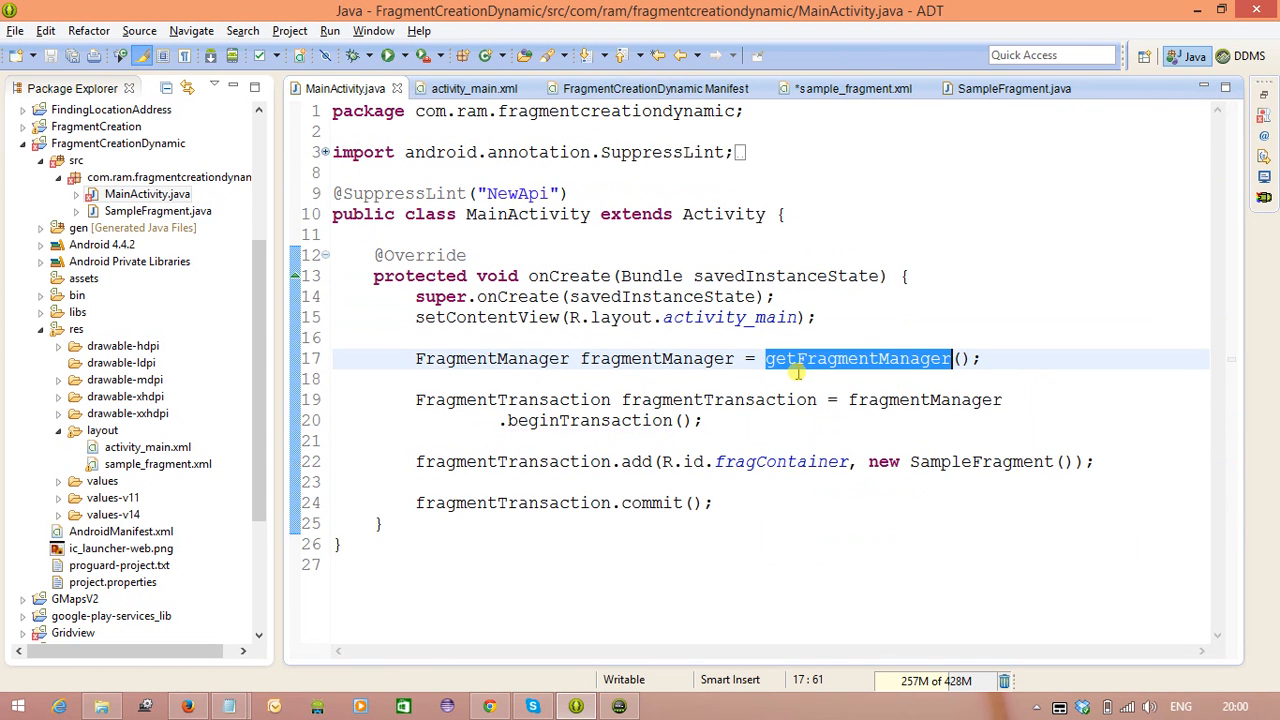
{"action": "left_click", "coordinate": [118, 143]}
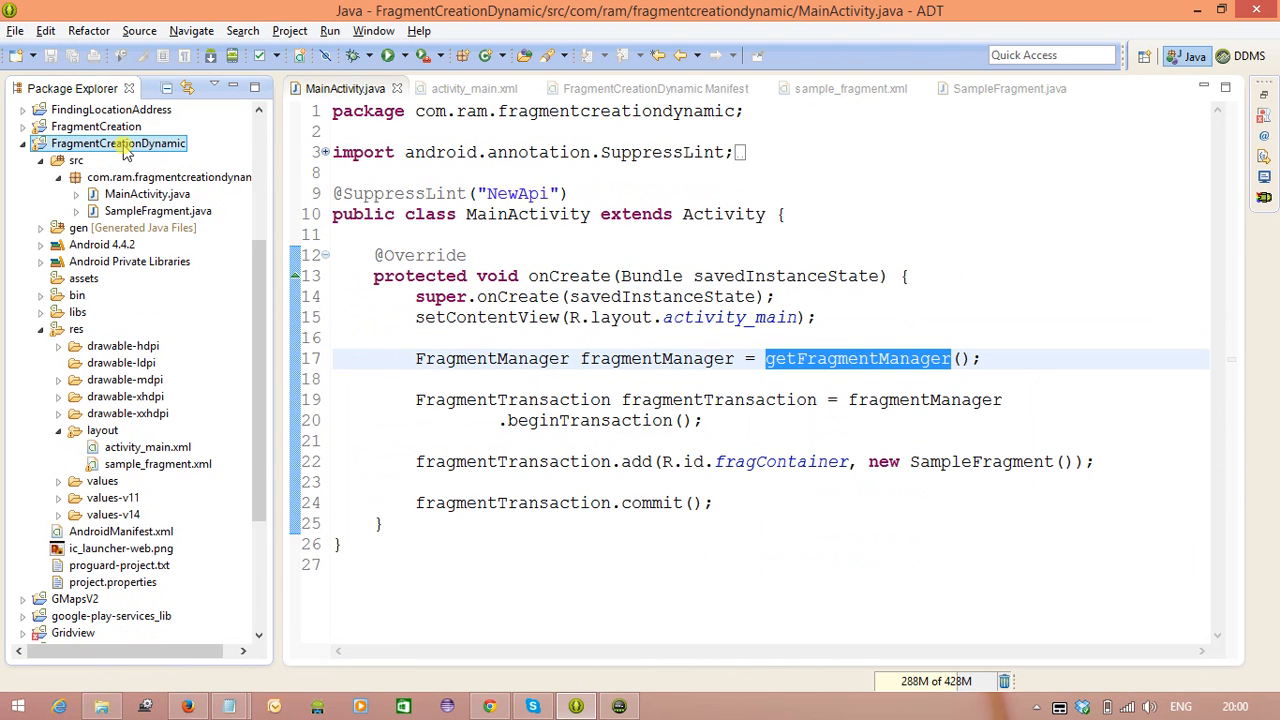
- Run FragmentCreationDynamic as an Android Application on mobile emulator-5556
{"action": "right_click", "coordinate": [118, 143]}
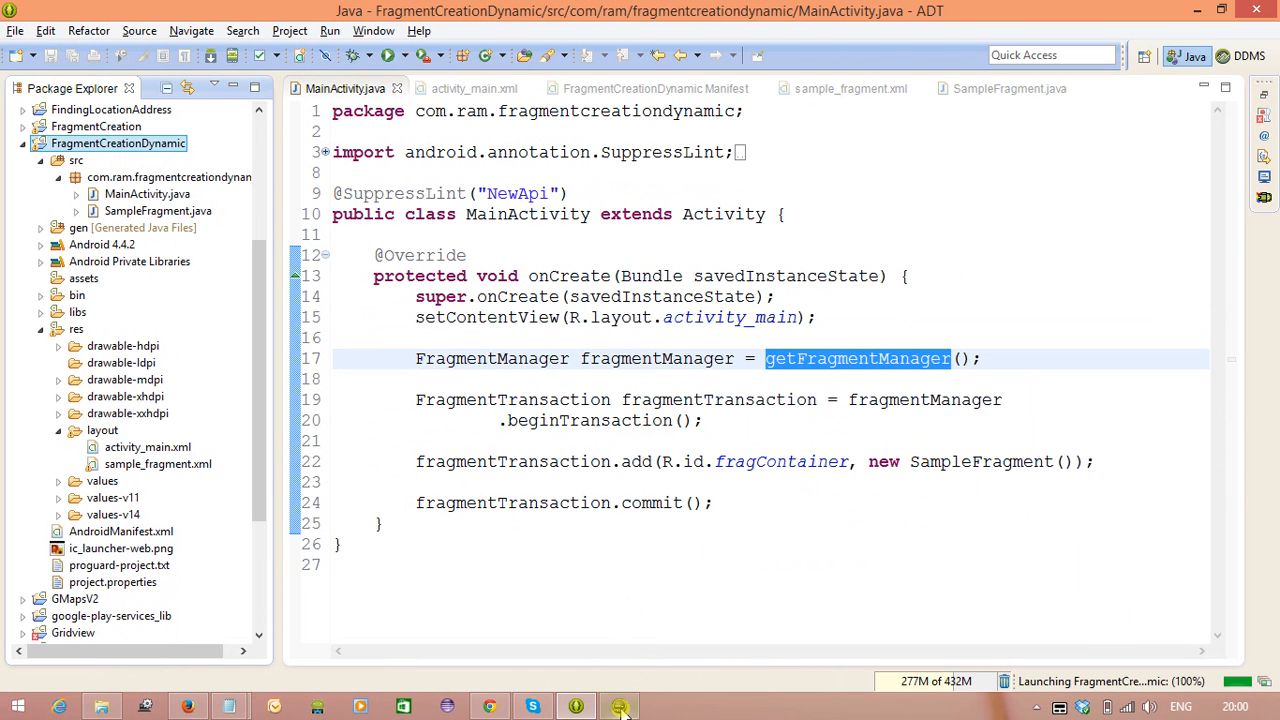
{"action": "left_click", "coordinate": [618, 704]}
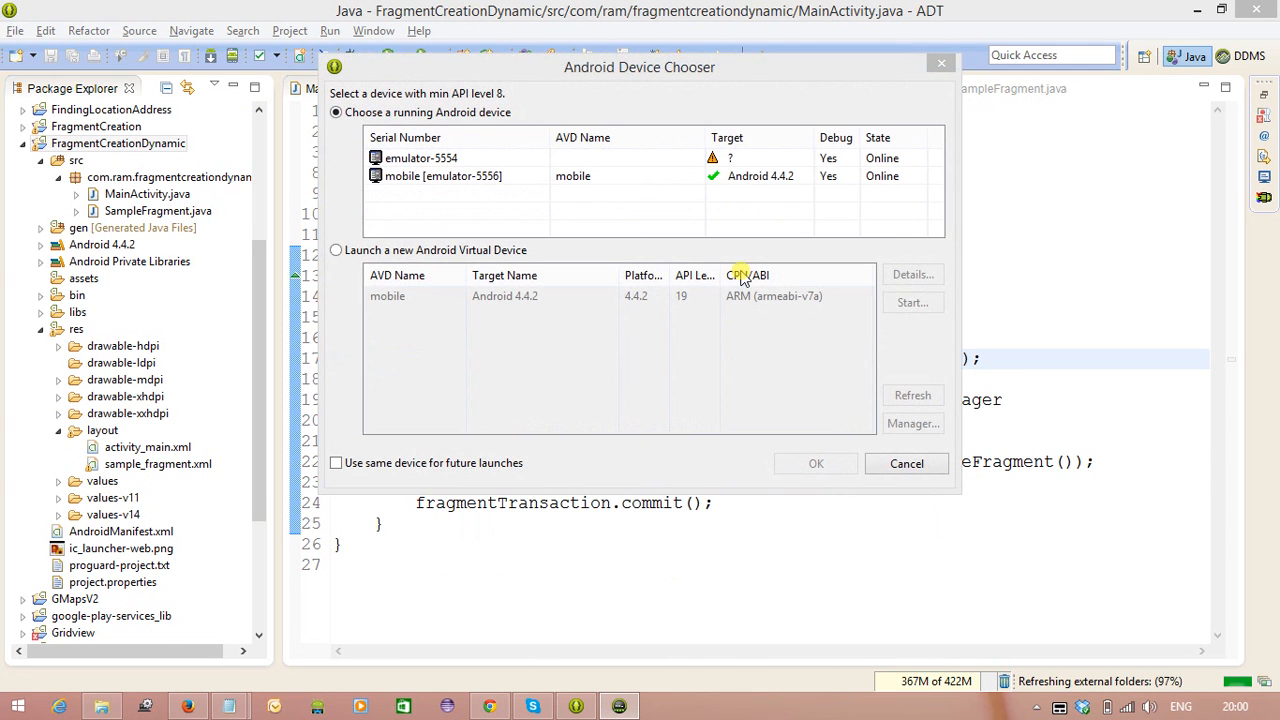
{"action": "left_click", "coordinate": [443, 176]}
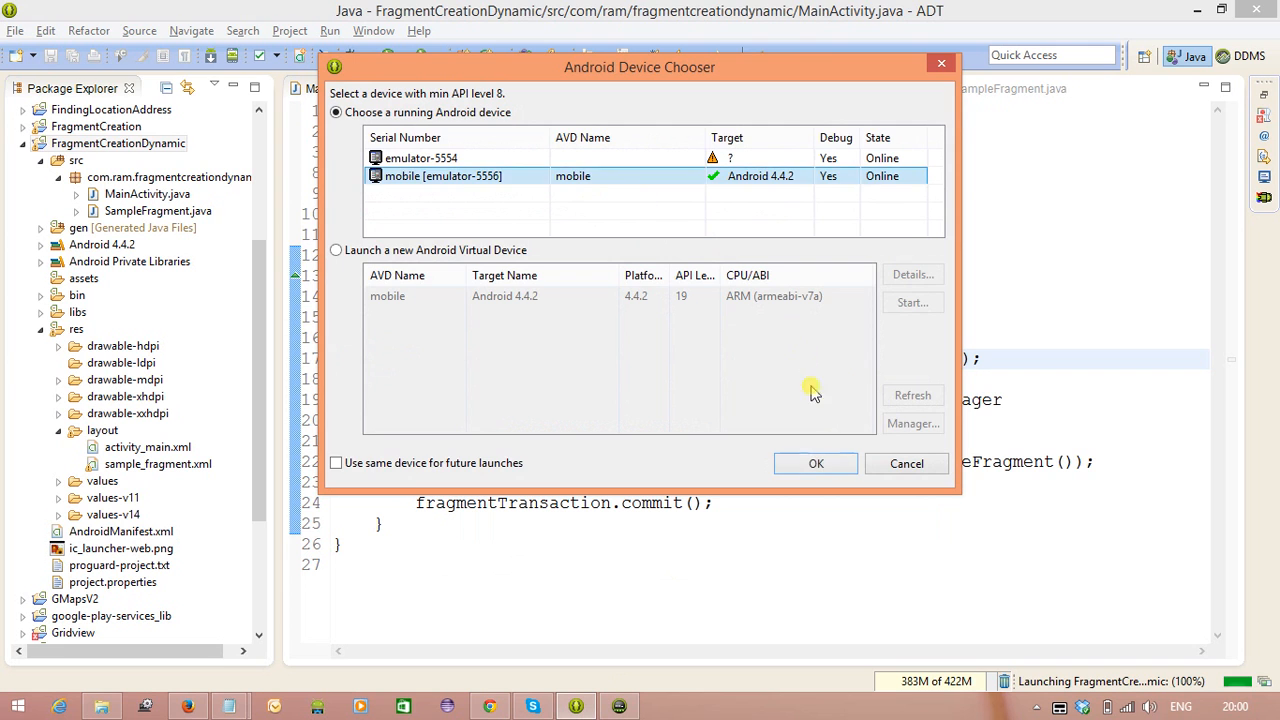
{"action": "left_click", "coordinate": [815, 463]}
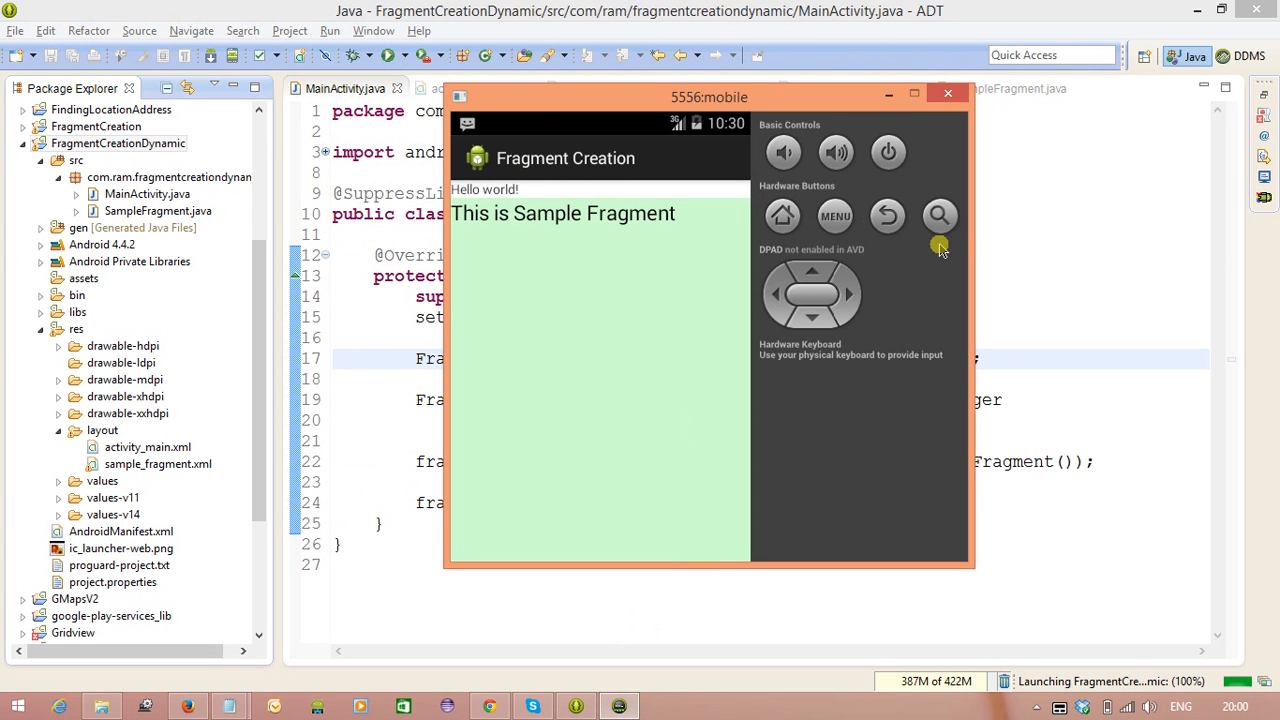
{"action": "mouse_move", "coordinate": [769, 365]}
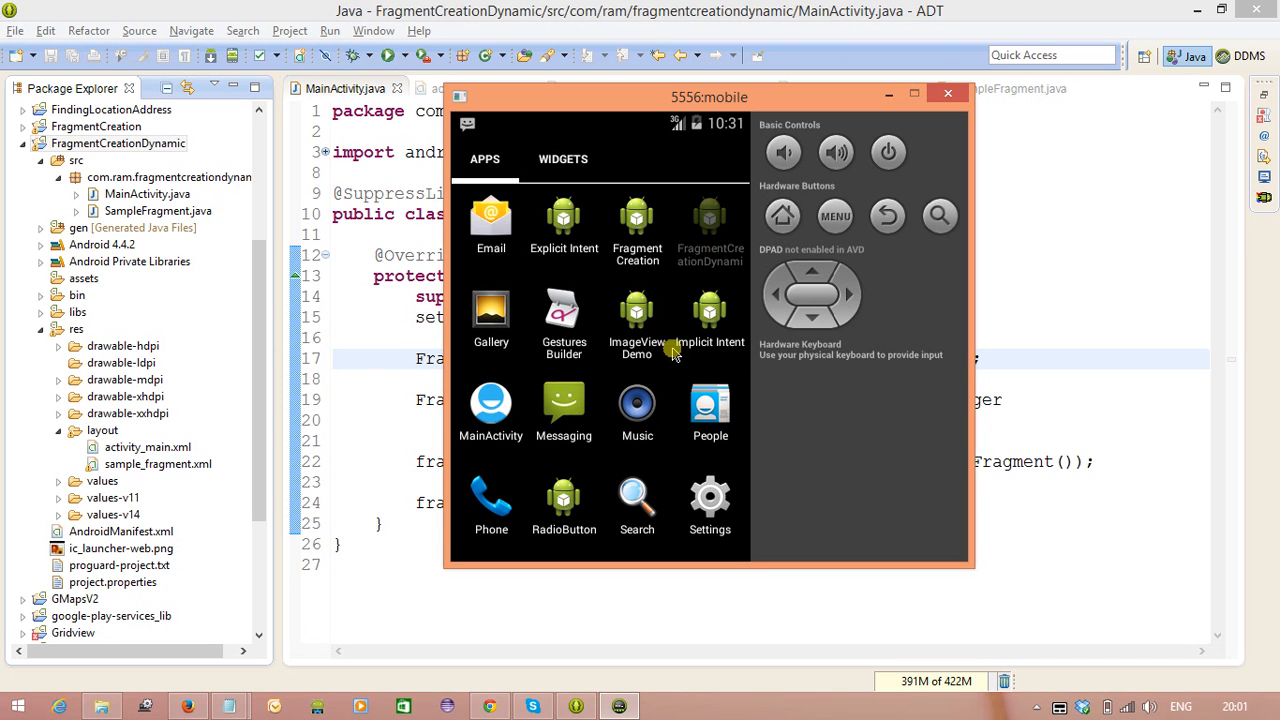
- Tap the FragmentCreationDynamic icon in the emulator's app drawer
{"action": "left_click", "coordinate": [637, 225]}
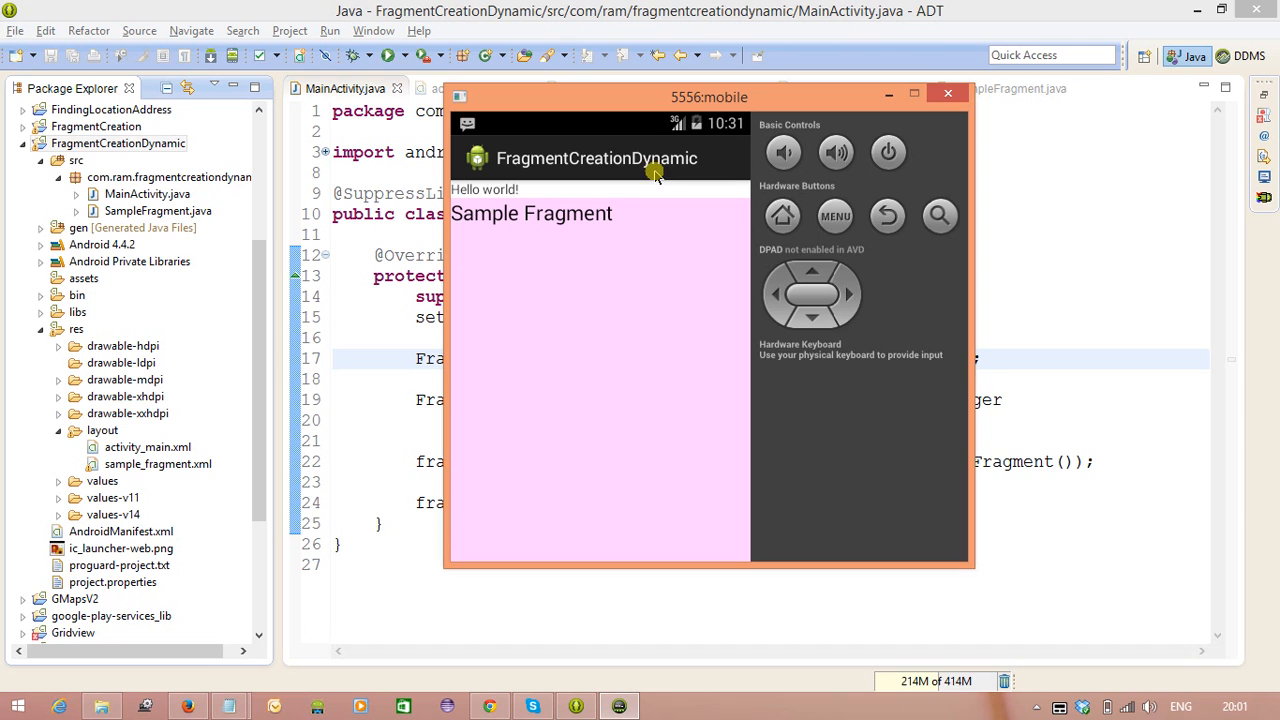
{"action": "mouse_move", "coordinate": [525, 213]}
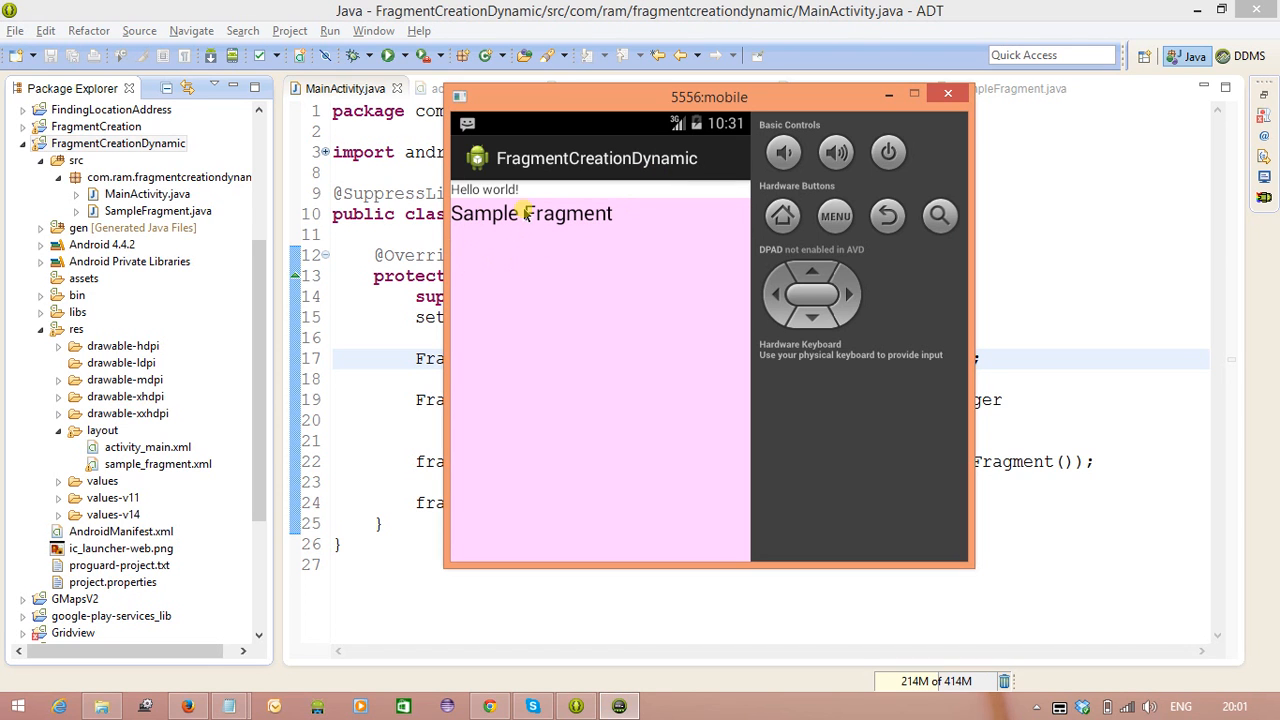